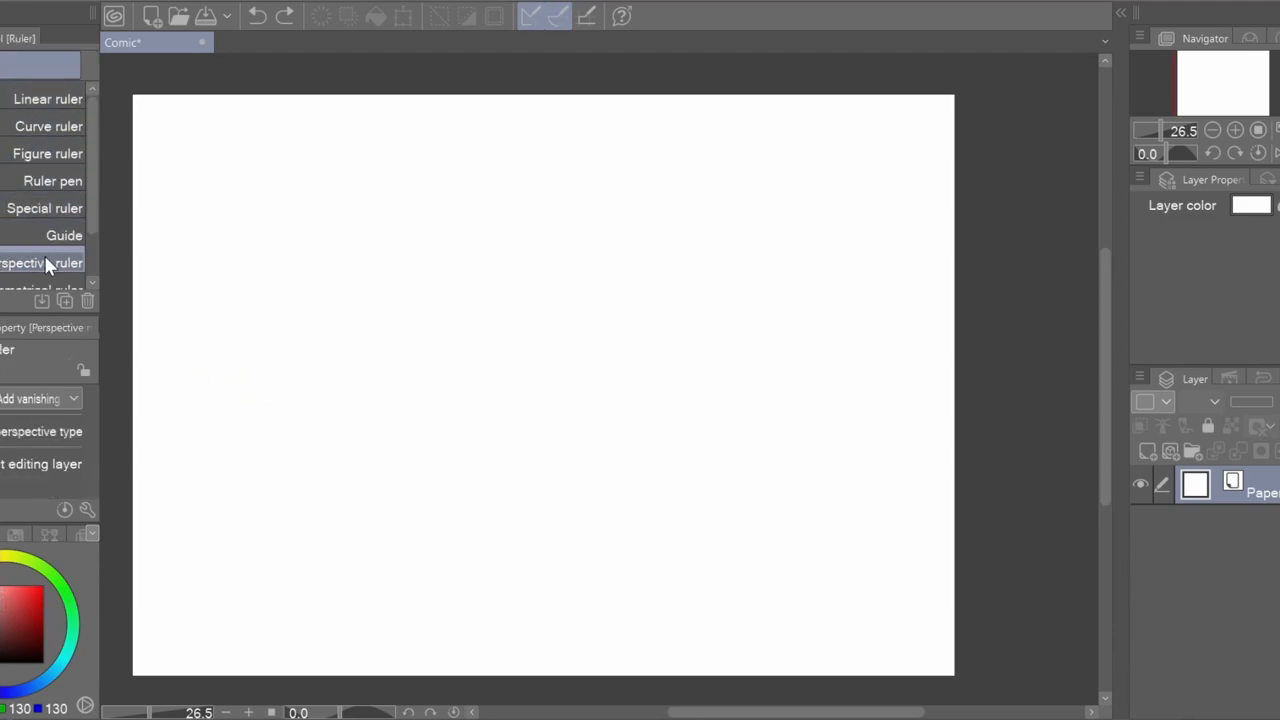
# Step: Create a one-point perspective ruler and drag its vanishing point to the upper middle of the page
pyautogui.click(44, 398)
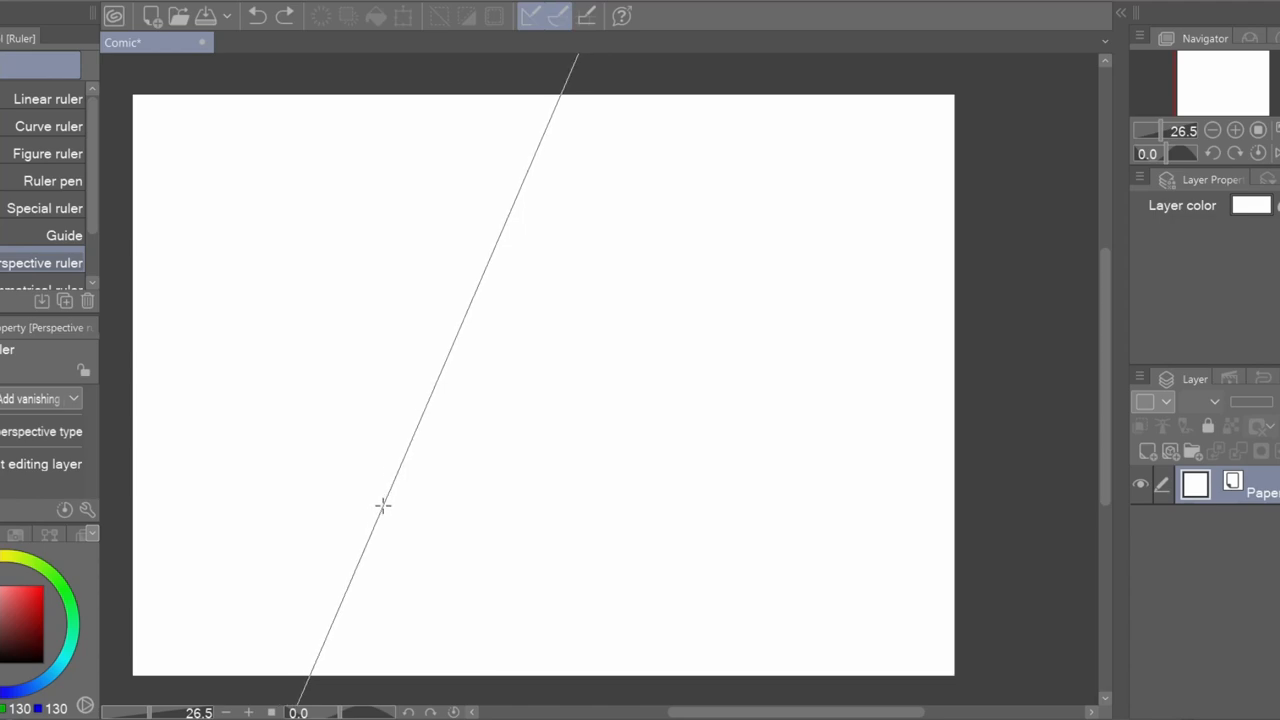
pyautogui.moveTo(498, 160)
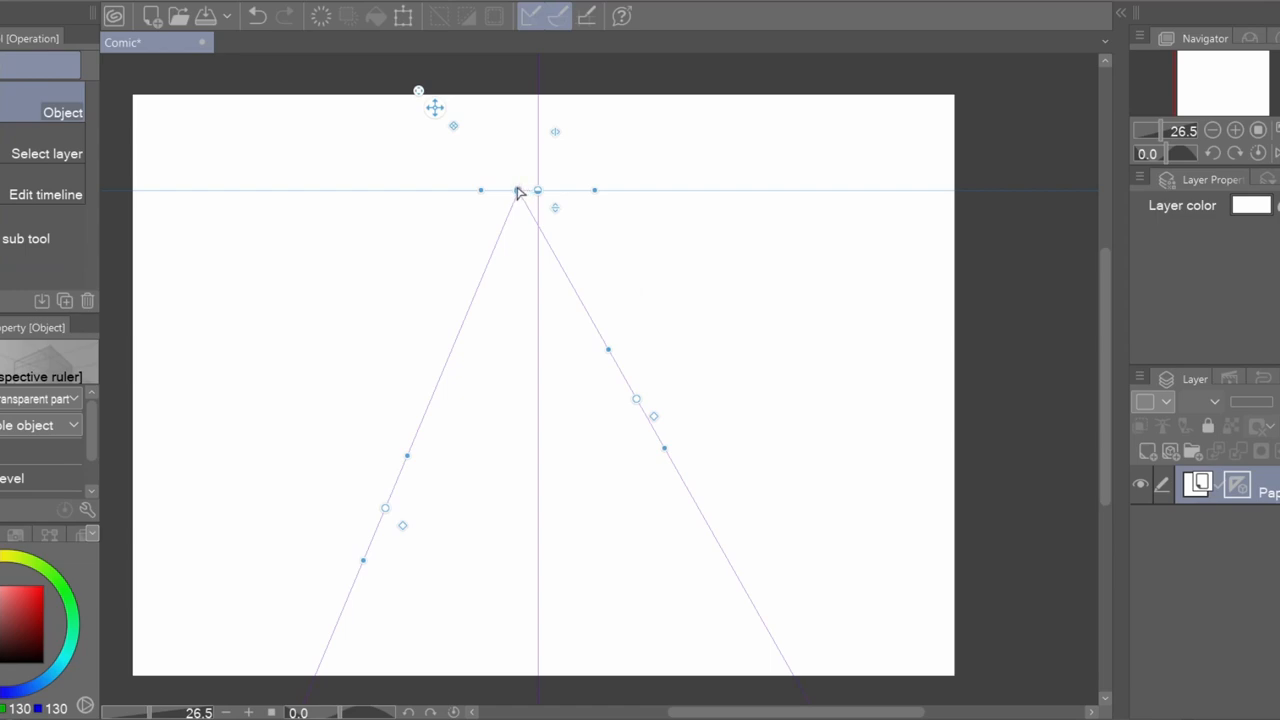
pyautogui.moveTo(536, 190); pyautogui.dragTo(418, 296)
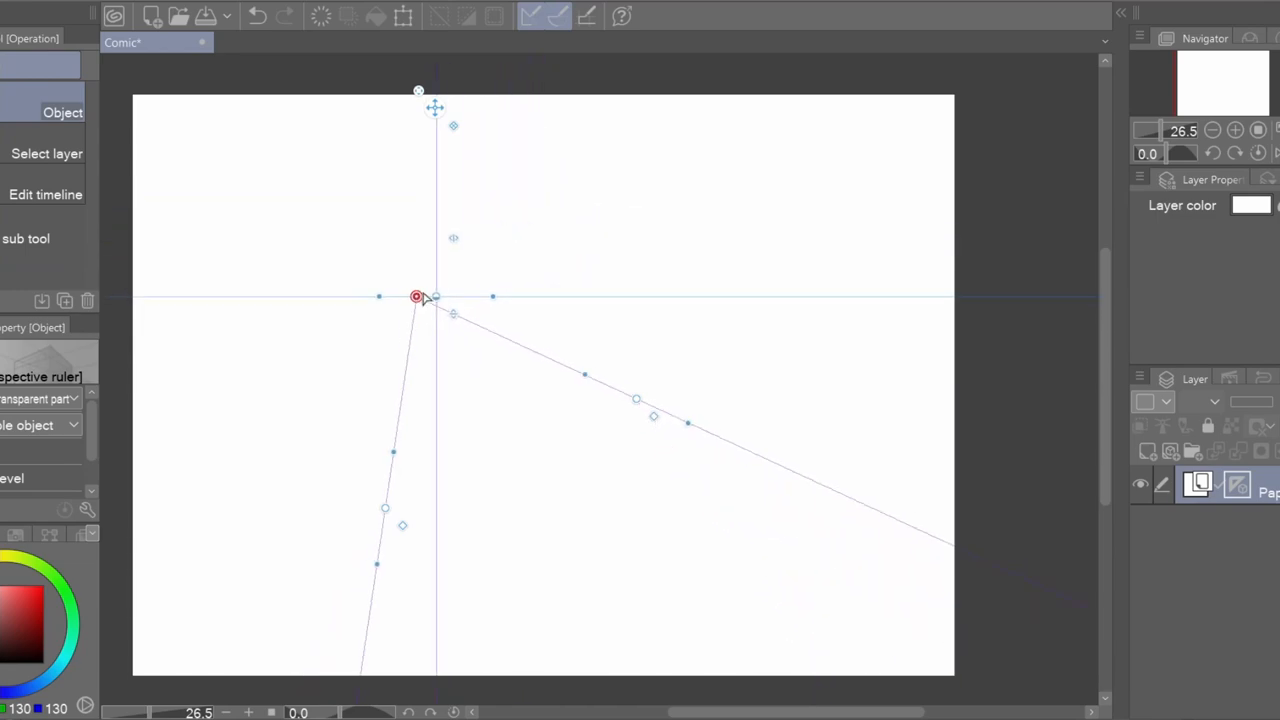
pyautogui.moveTo(416, 296); pyautogui.dragTo(516, 288)
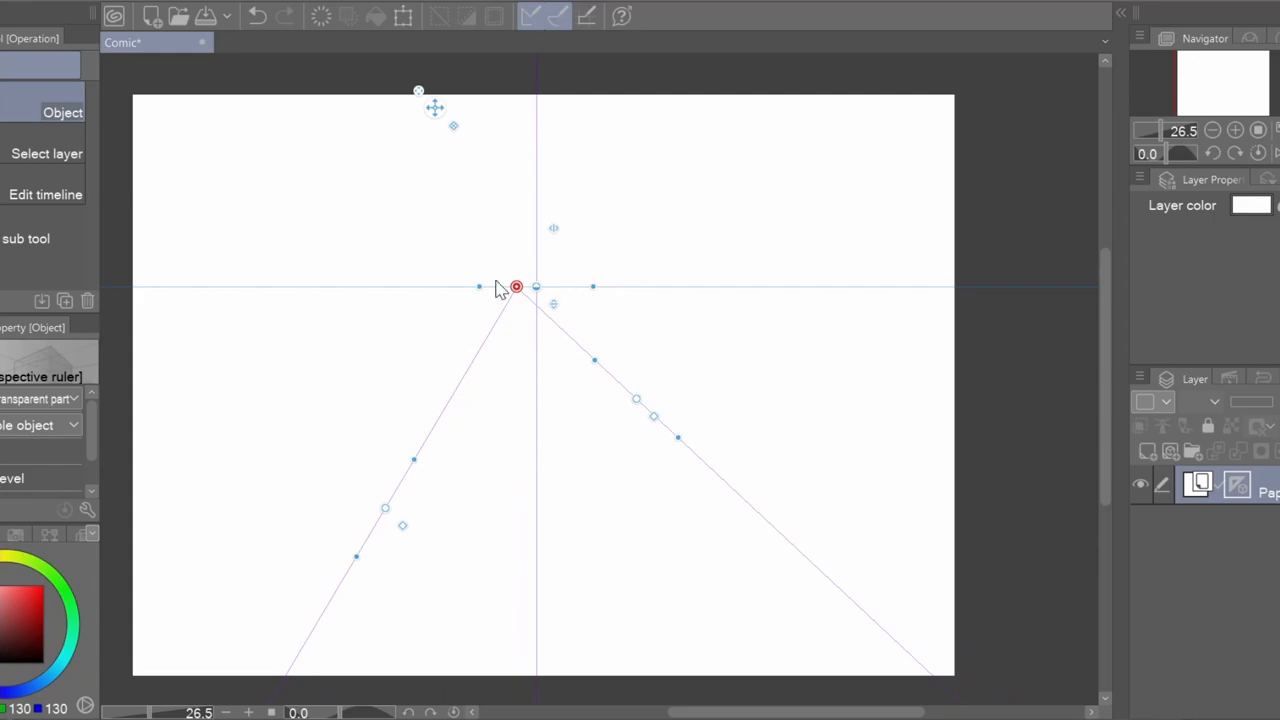
pyautogui.moveTo(820, 268)
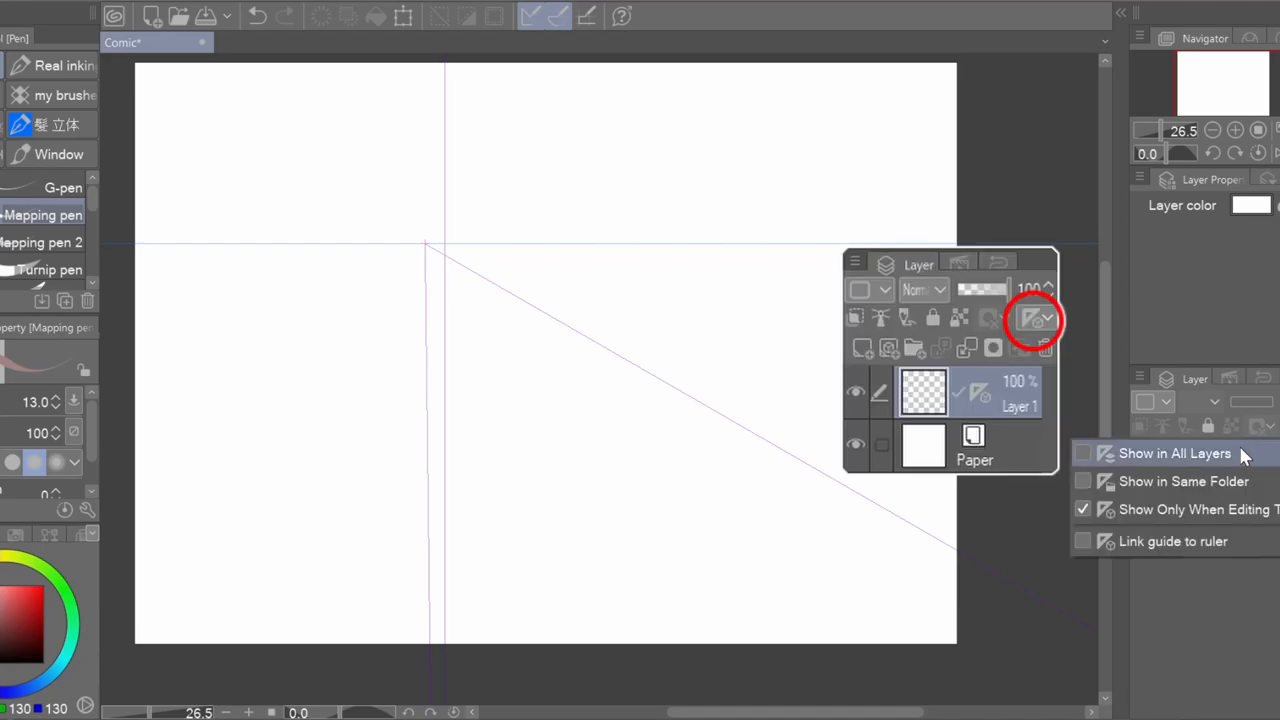
# Step: Show the ruler on all layers and draw horizontal, receding and vertical test strokes snapped to it
pyautogui.click(1174, 452)
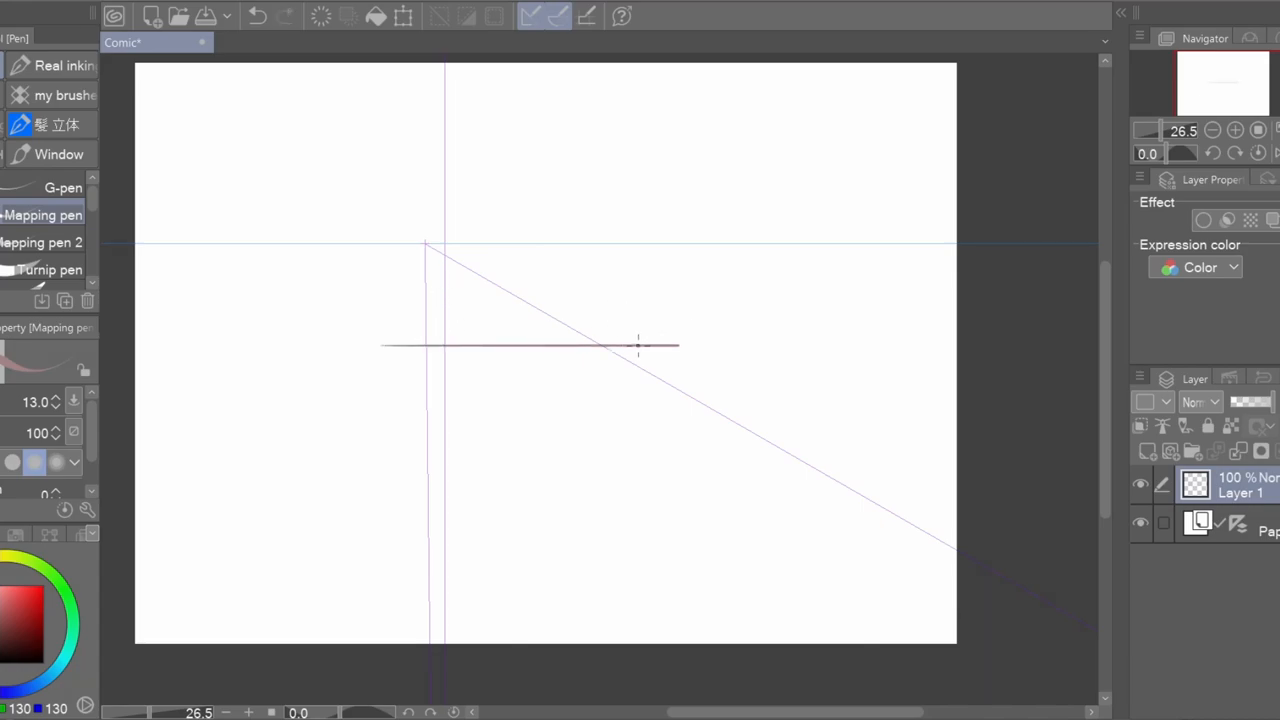
pyautogui.moveTo(640, 344); pyautogui.dragTo(690, 364)
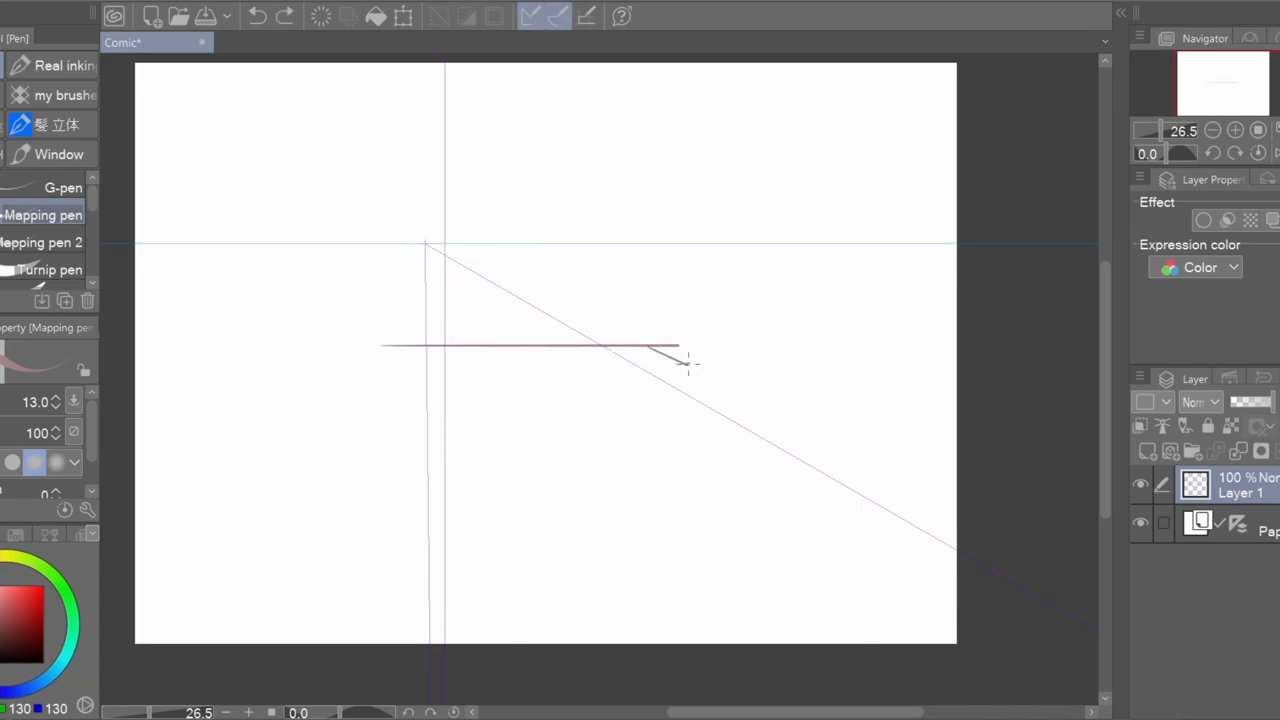
pyautogui.moveTo(650, 344); pyautogui.dragTo(956, 490)
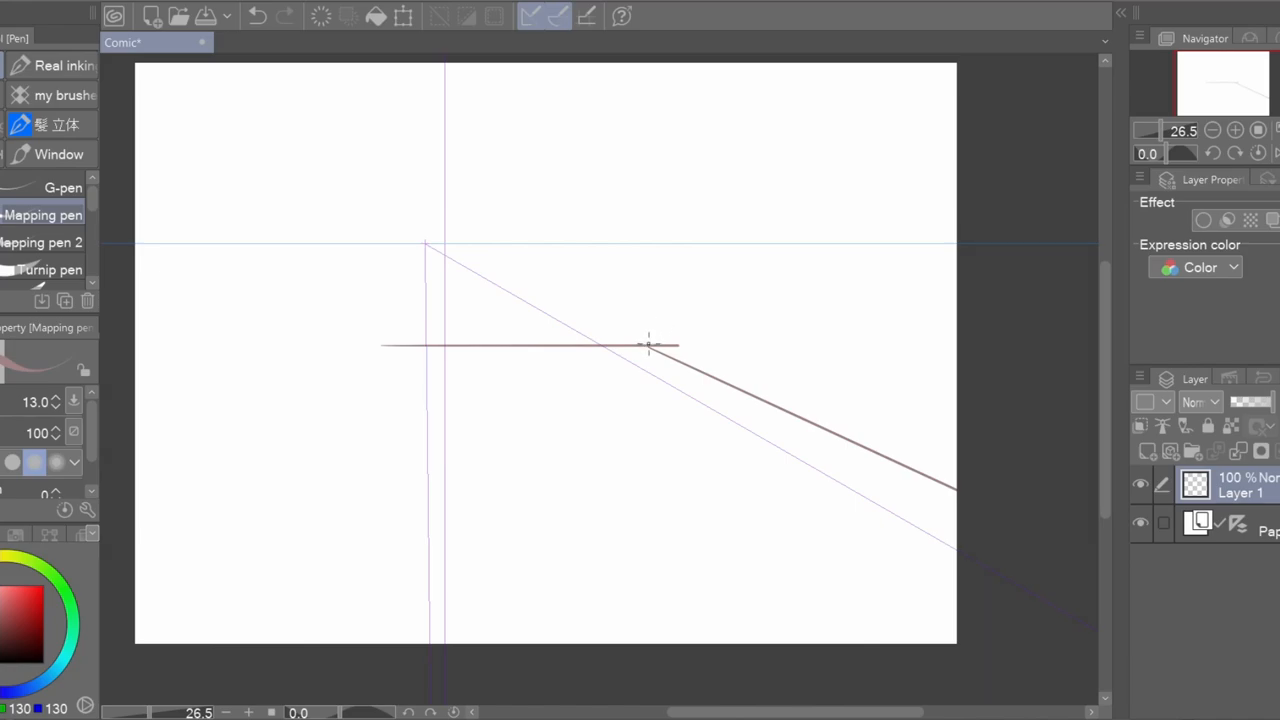
pyautogui.moveTo(648, 62); pyautogui.dragTo(648, 344)
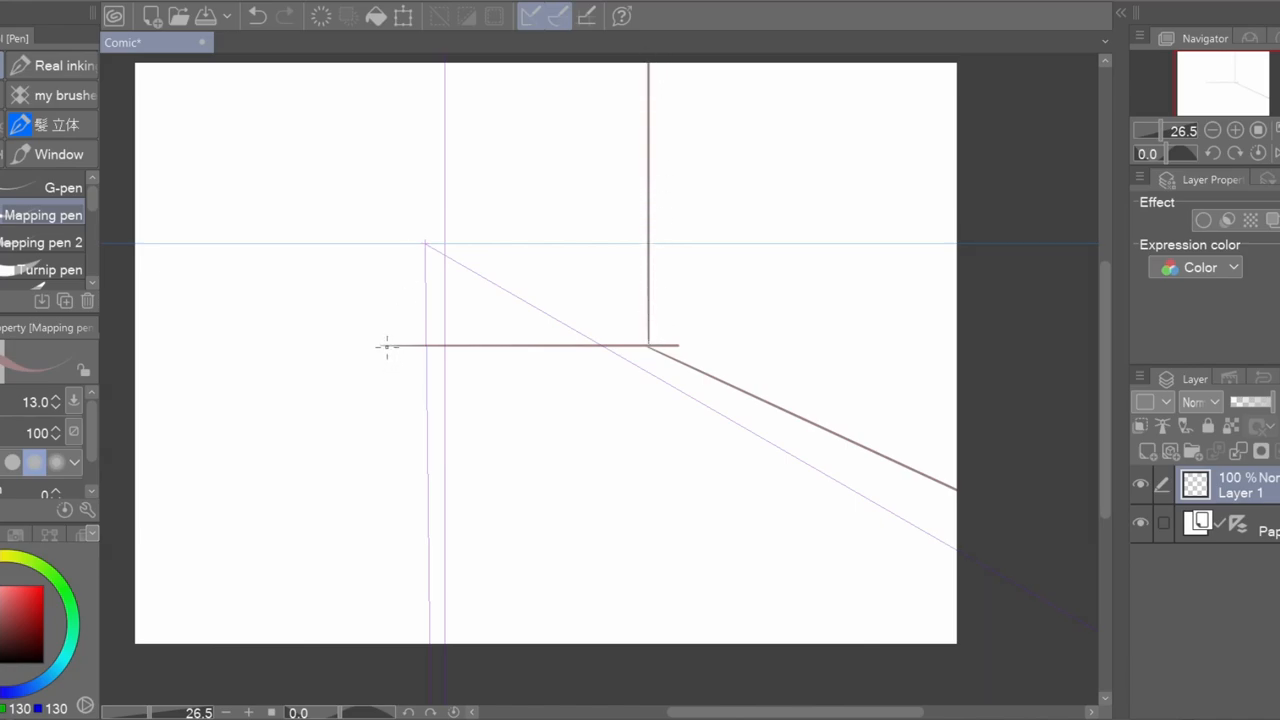
pyautogui.moveTo(382, 346); pyautogui.dragTo(382, 644)
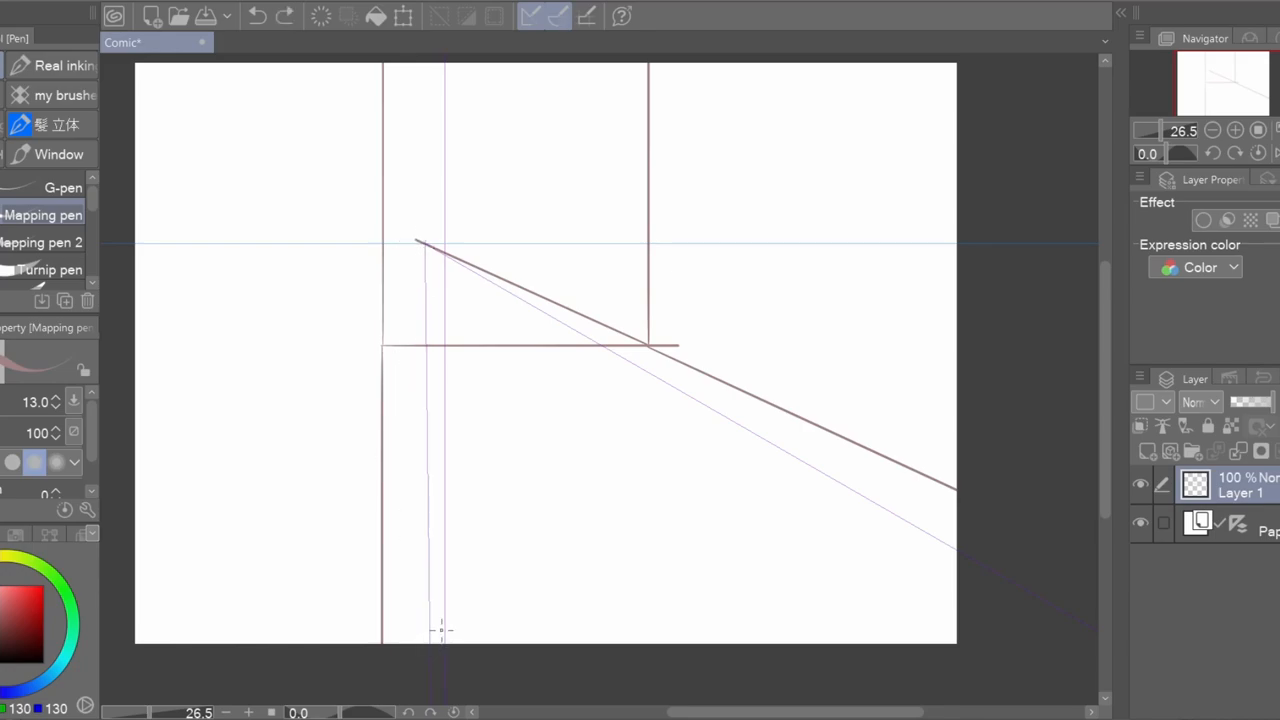
# Step: Undo the test strokes and hide the perspective ruler, leaving the page blank
pyautogui.press('ctrl+z')
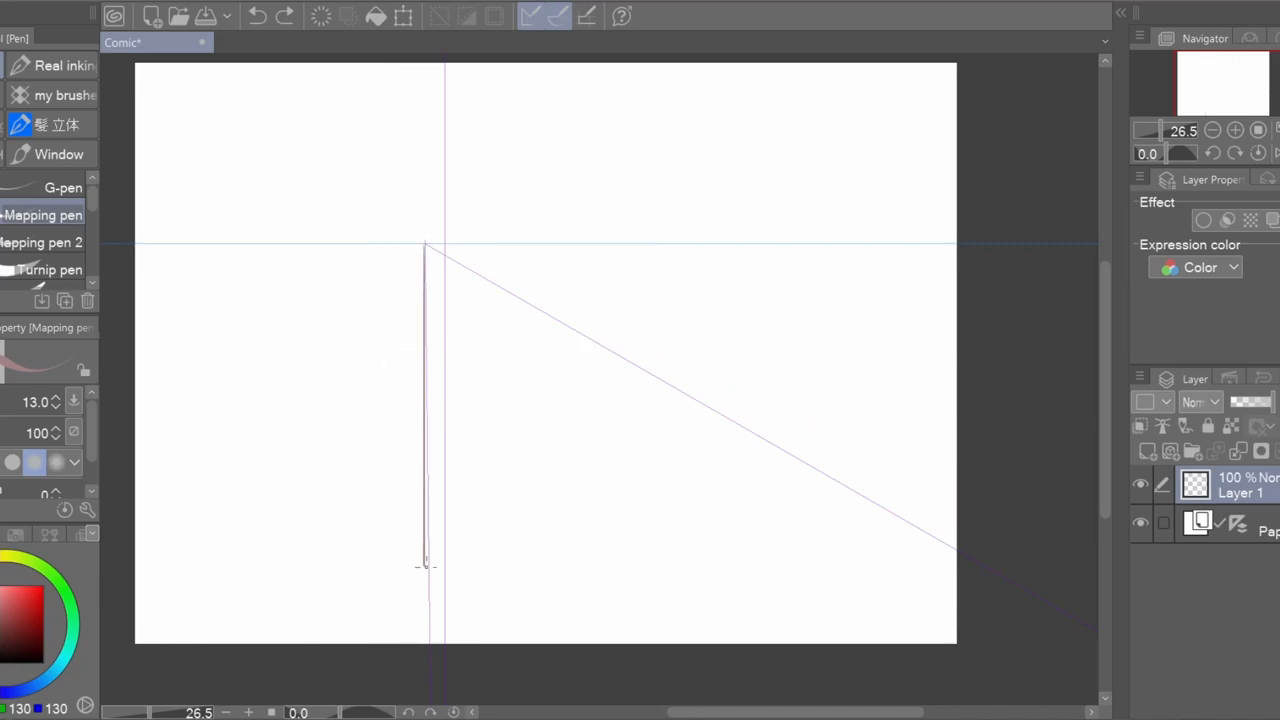
pyautogui.moveTo(428, 248); pyautogui.dragTo(362, 640)
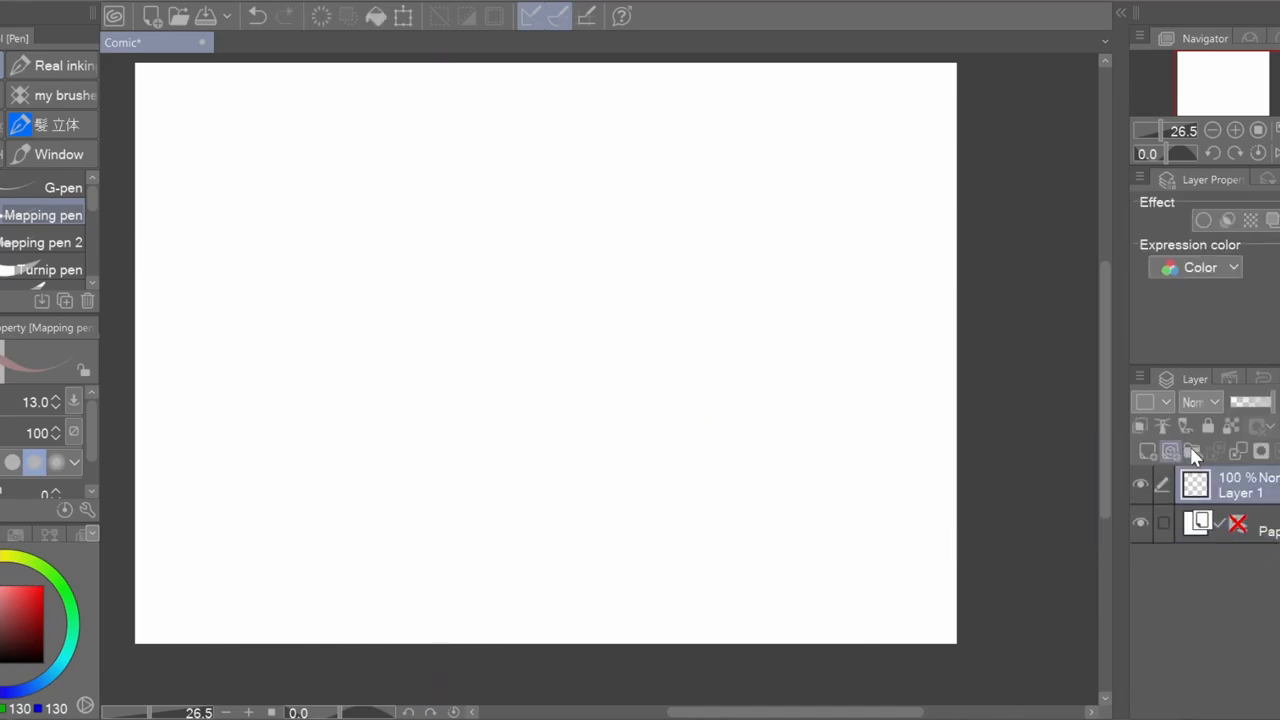
# Step: Sketch a freehand box's edges on the right and start a corner shape at the left
pyautogui.moveTo(612, 296); pyautogui.dragTo(612, 430)
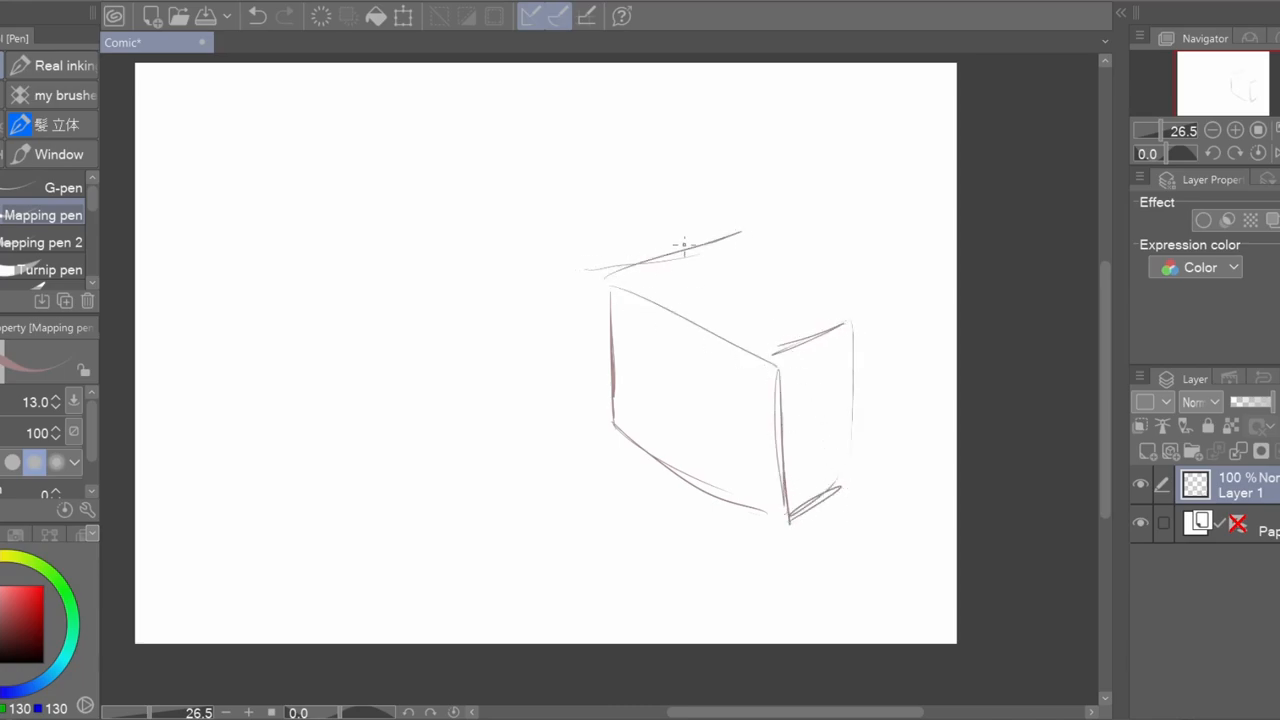
pyautogui.moveTo(700, 240); pyautogui.dragTo(820, 280)
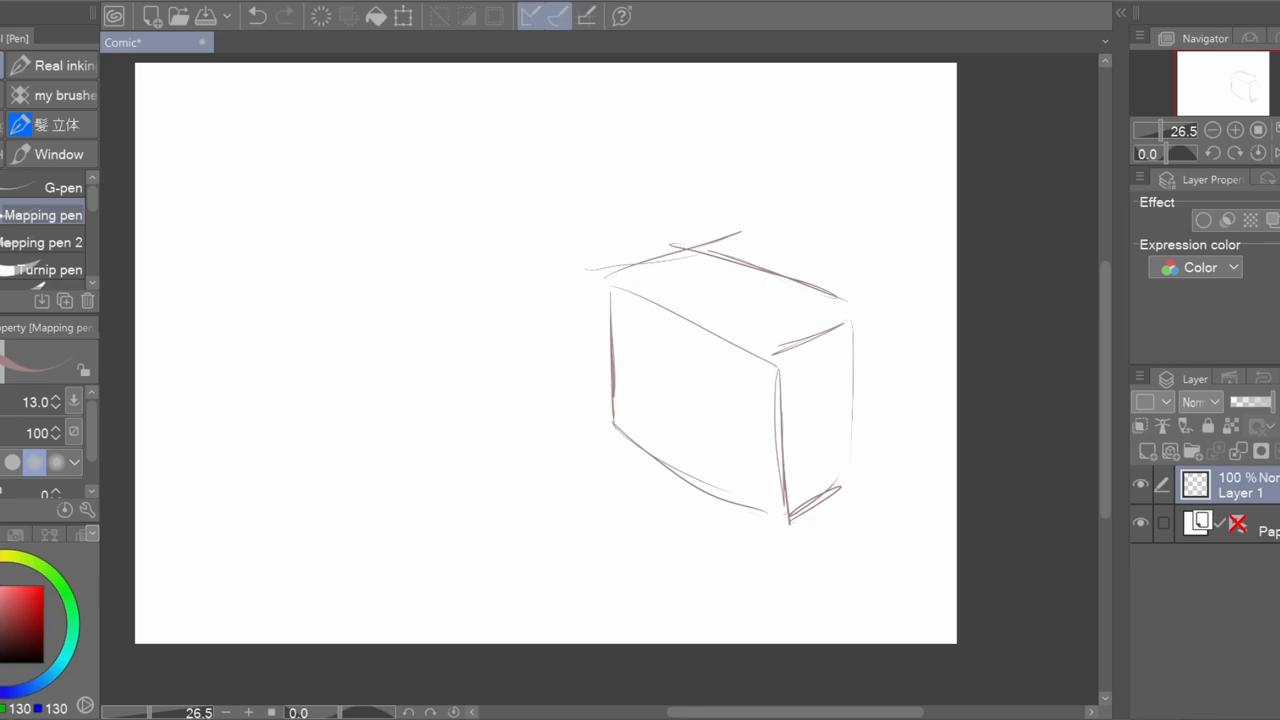
pyautogui.moveTo(270, 300); pyautogui.dragTo(420, 470)
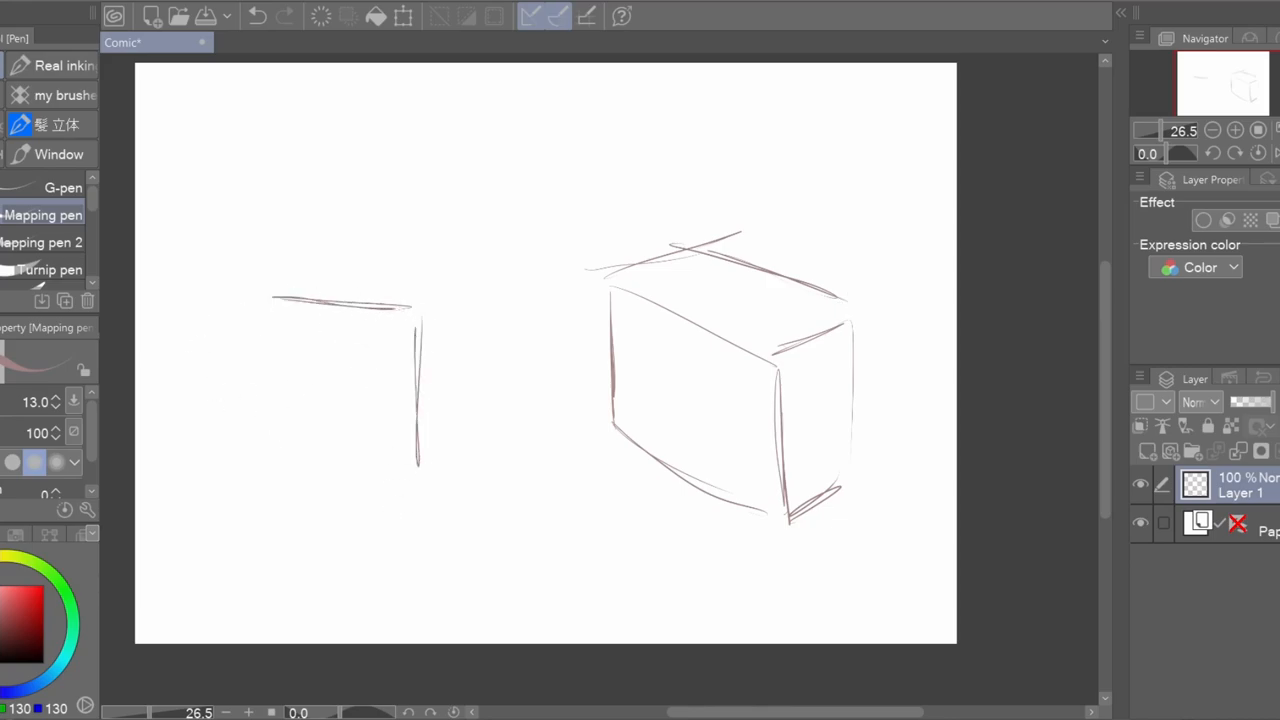
pyautogui.moveTo(180, 510); pyautogui.dragTo(410, 320)
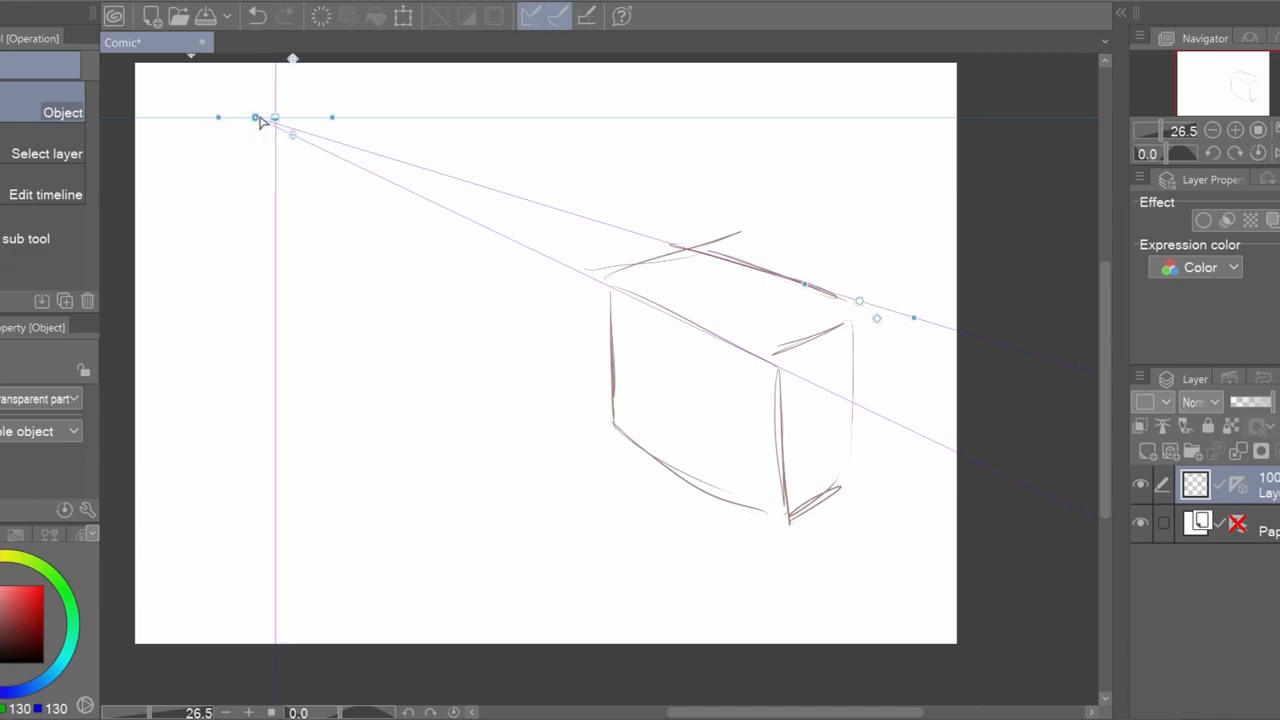
# Step: Align the perspective ruler and its vanishing point with the sketched box's edges
pyautogui.moveTo(270, 118); pyautogui.dragTo(270, 220)
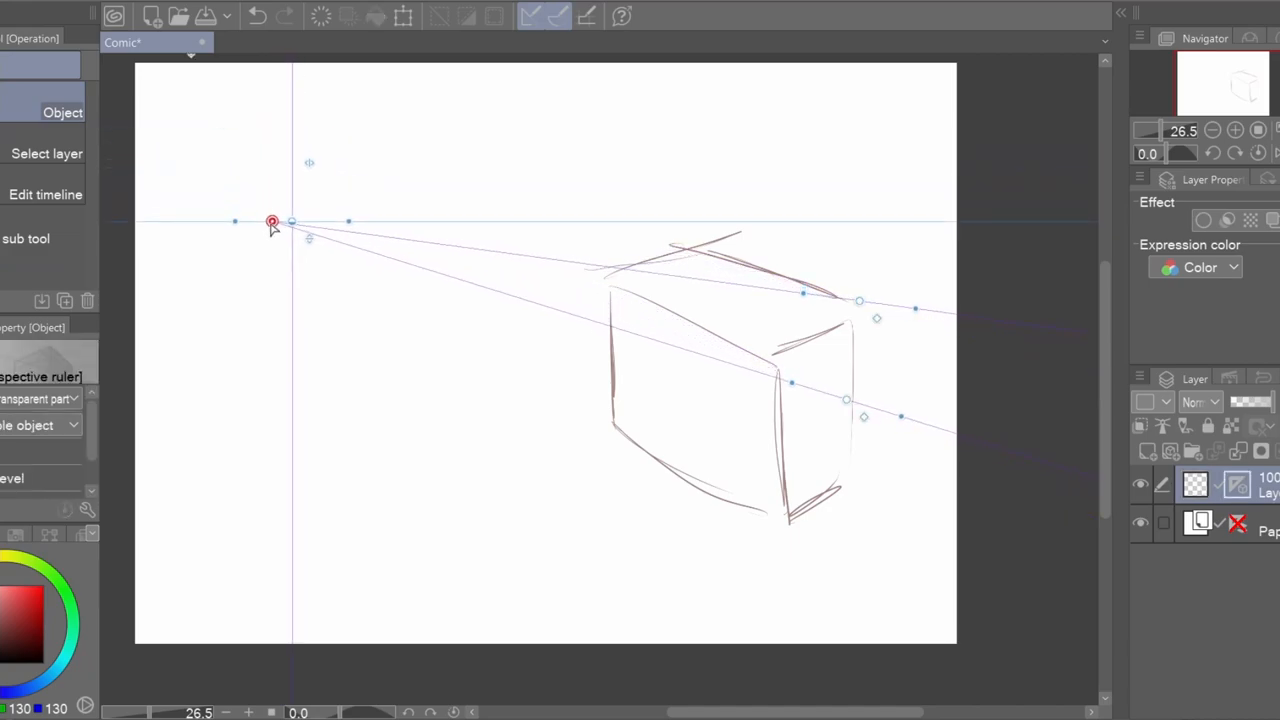
pyautogui.moveTo(272, 220); pyautogui.dragTo(280, 236)
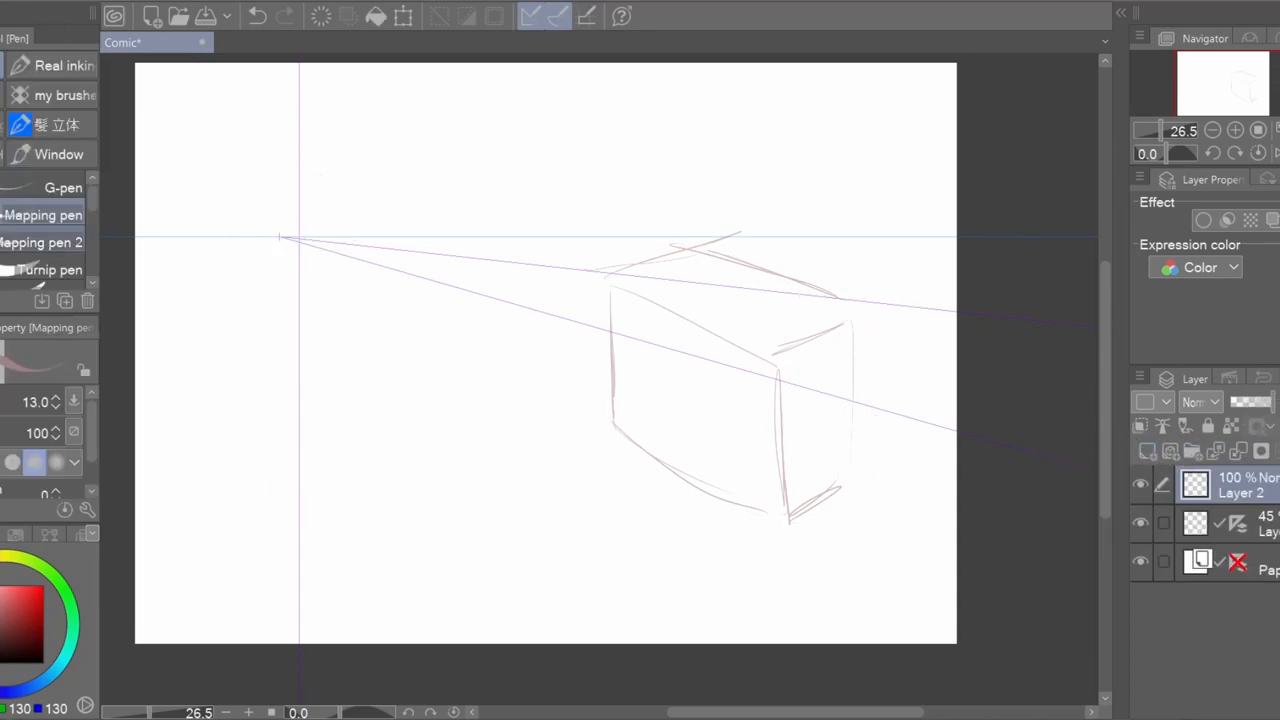
# Step: Ink the box's straight top and side edges along the ruler's vanishing lines
pyautogui.moveTo(544, 312); pyautogui.dragTo(900, 308)
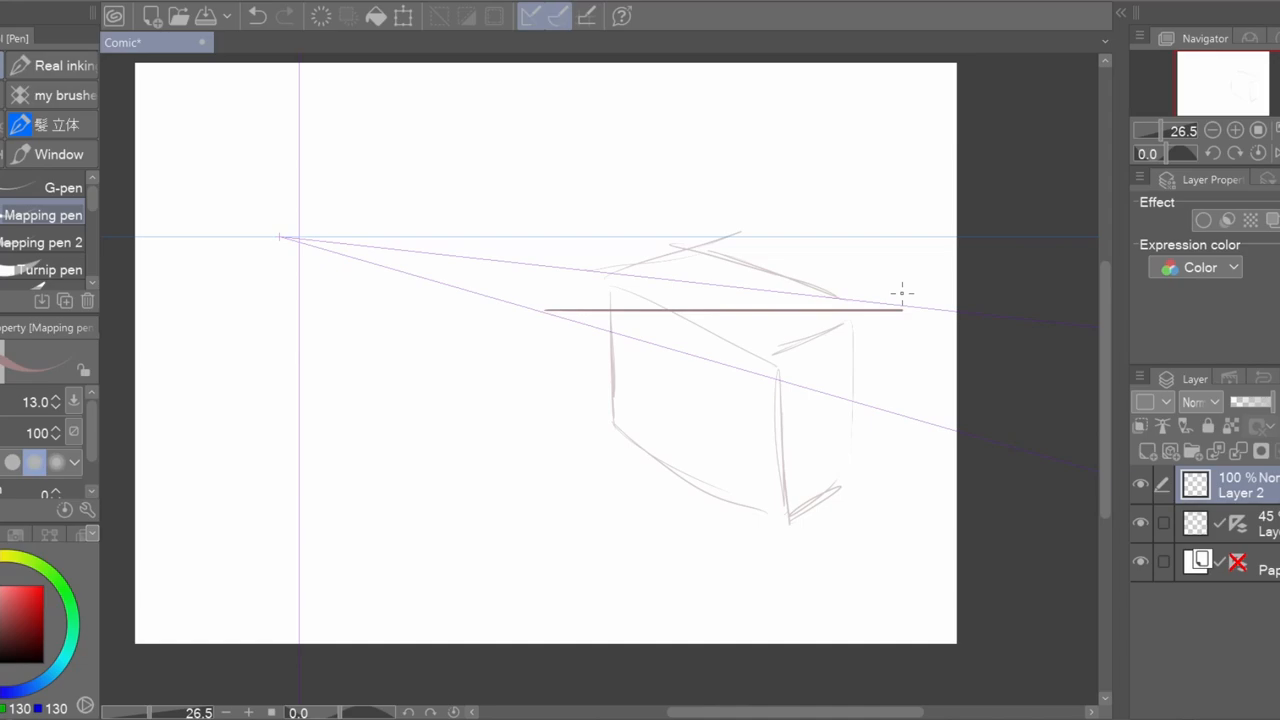
pyautogui.moveTo(544, 320); pyautogui.dragTo(940, 420)
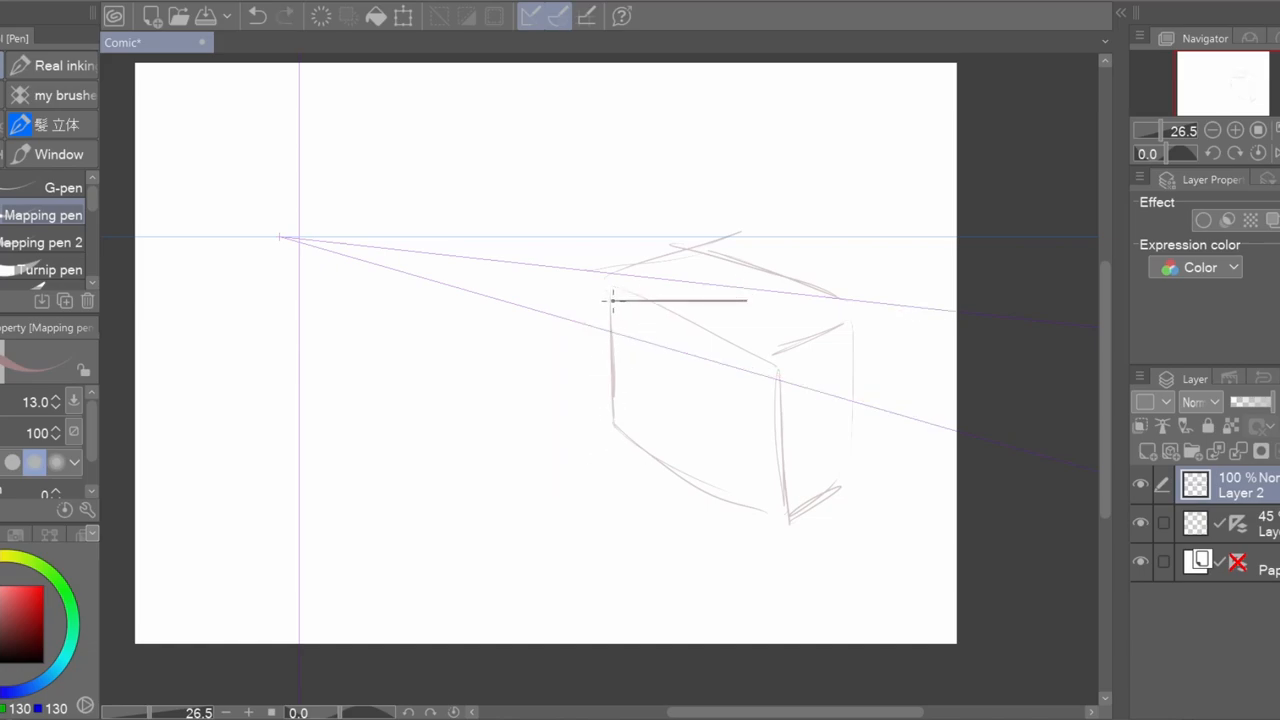
pyautogui.moveTo(612, 300); pyautogui.dragTo(840, 630)
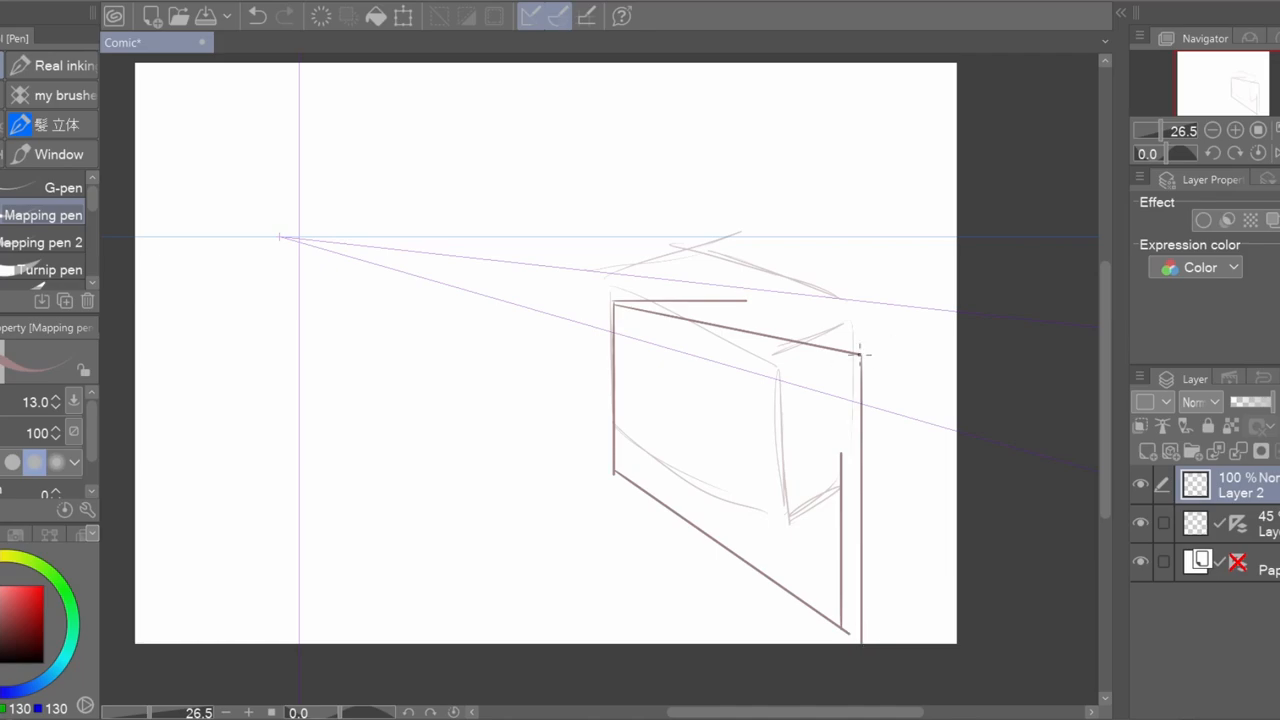
pyautogui.moveTo(856, 356); pyautogui.dragTo(956, 356)
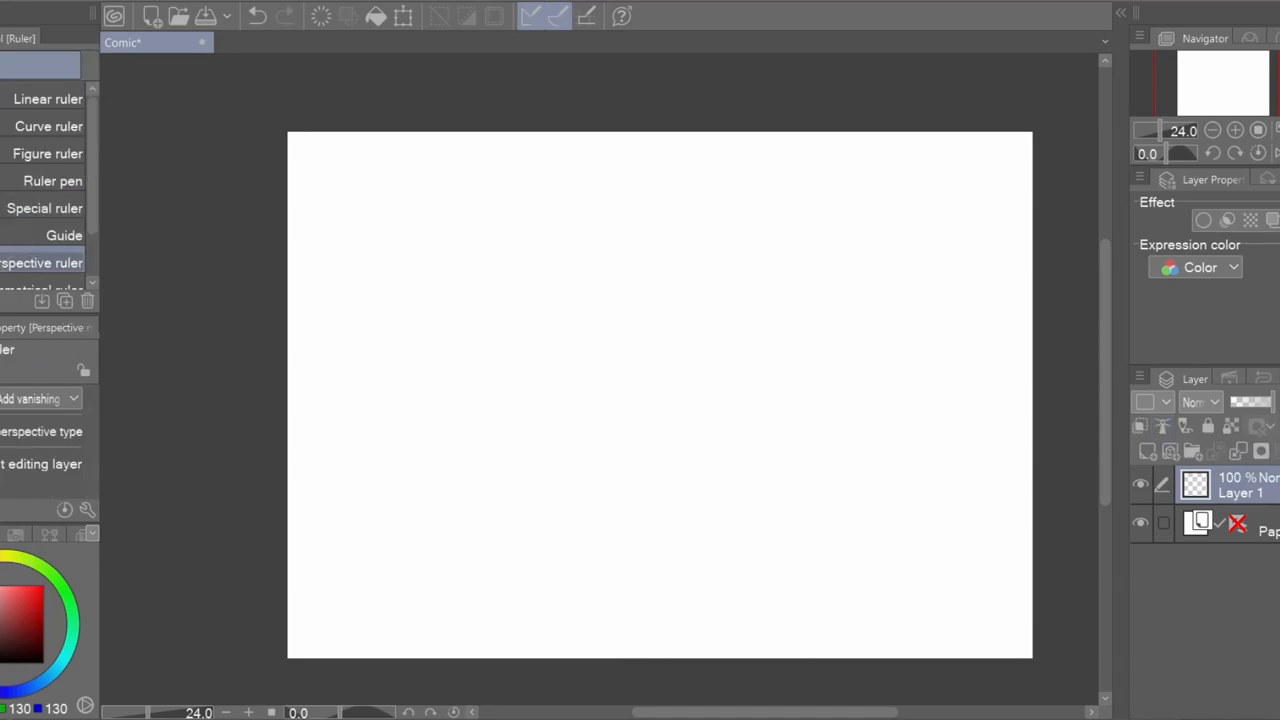
# Step: Create the perspective ruler with a guide line, then drag the right vanishing point farther right in Object mode
pyautogui.moveTo(116, 56); pyautogui.dragTo(844, 696)
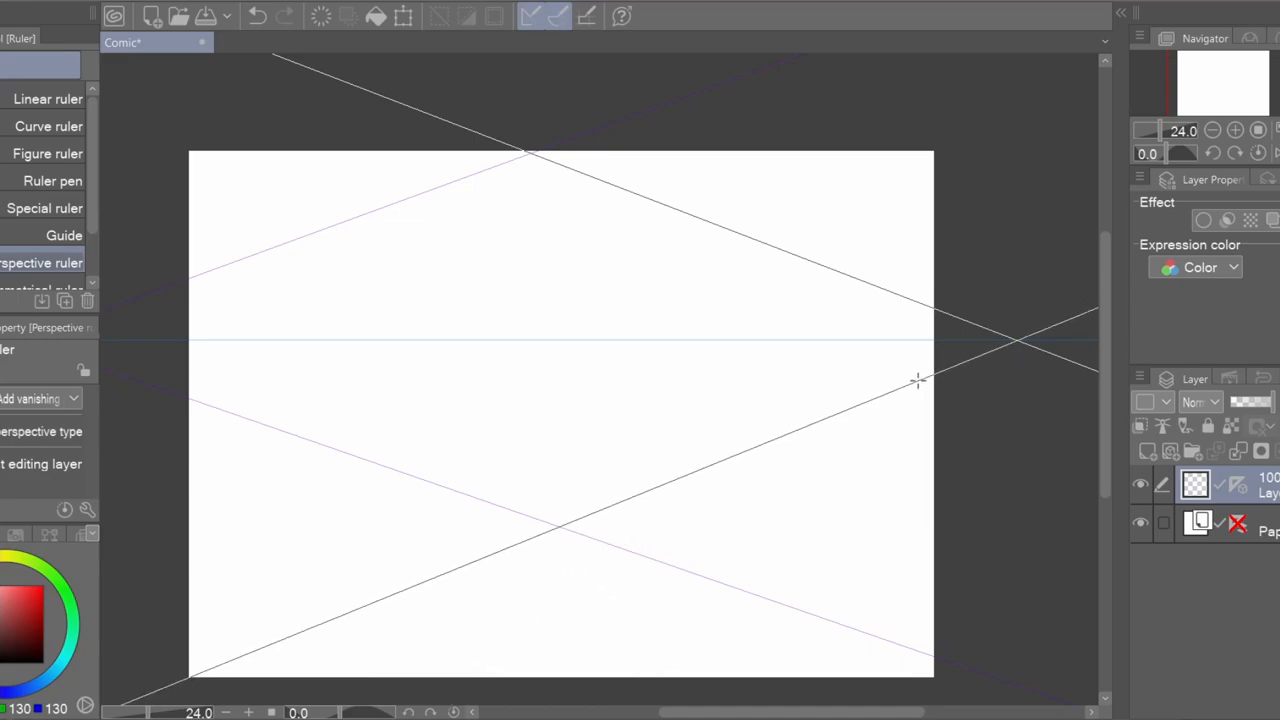
pyautogui.click(1204, 132)
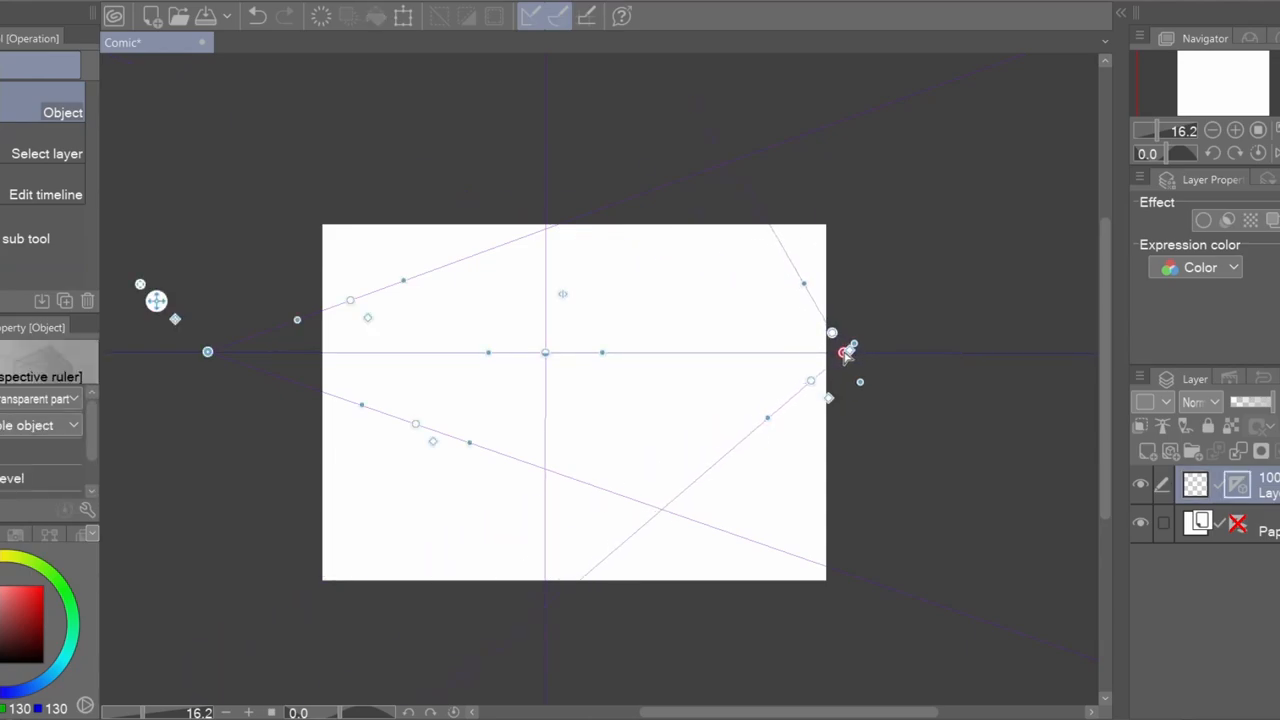
pyautogui.moveTo(844, 352); pyautogui.dragTo(944, 356)
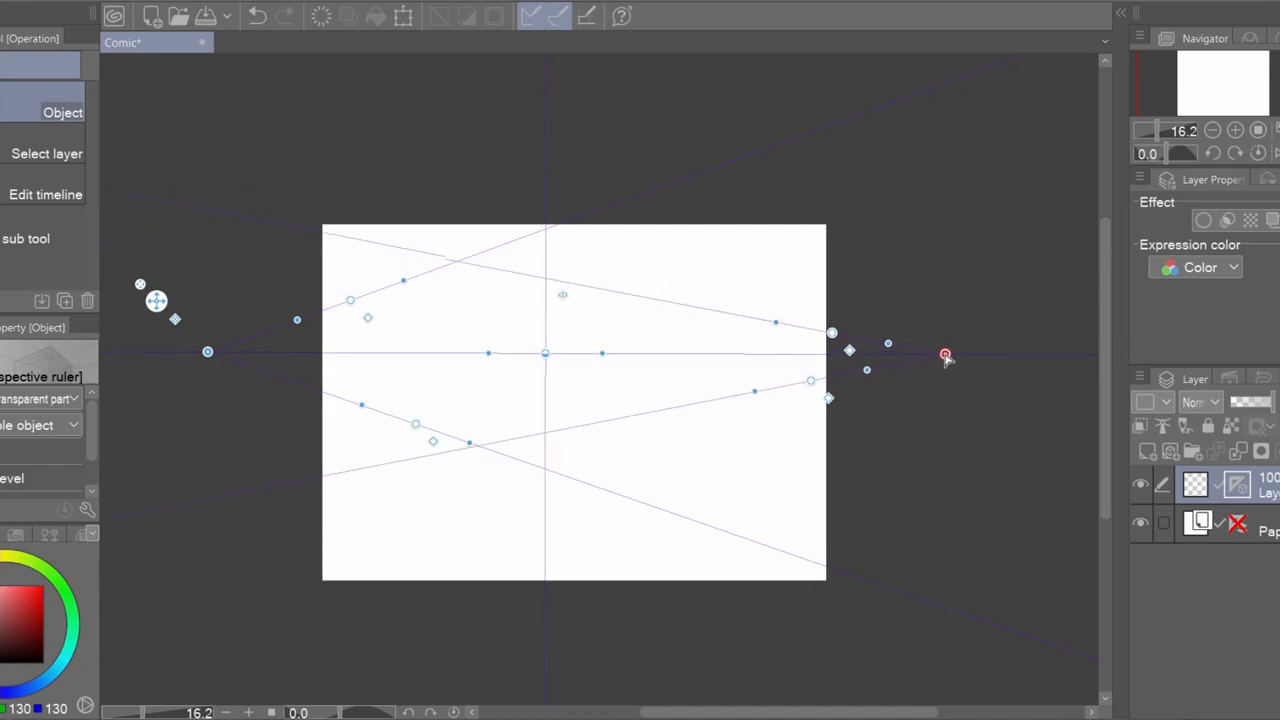
pyautogui.moveTo(944, 356); pyautogui.dragTo(960, 356)
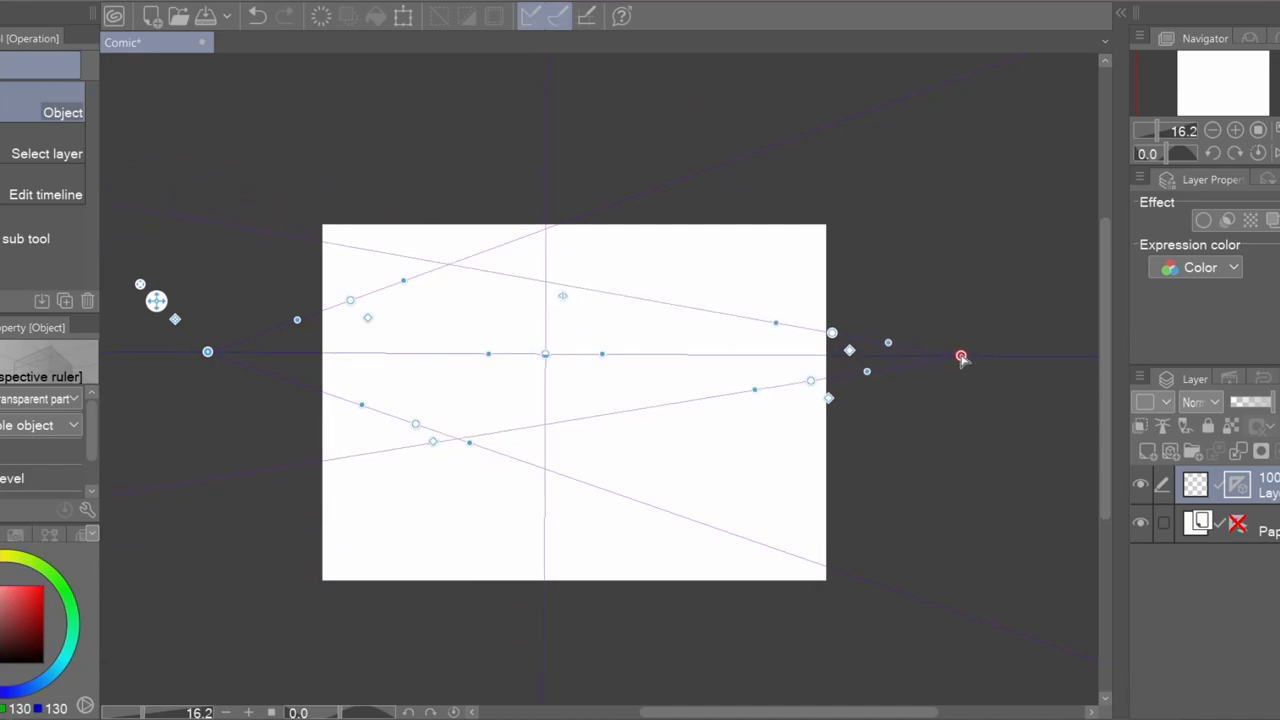
pyautogui.moveTo(960, 356); pyautogui.dragTo(964, 352)
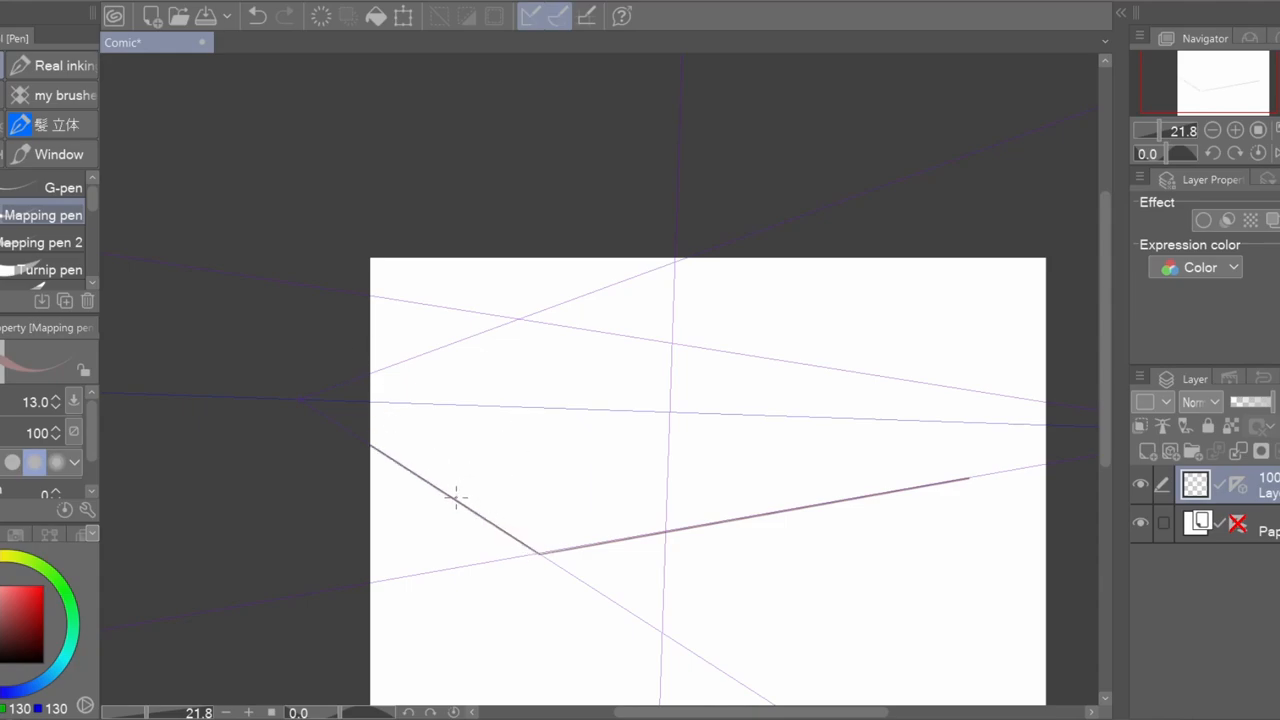
# Step: Draw the box's bottom edge and two vertical edges with strokes snapped to the two-point ruler
pyautogui.moveTo(456, 498); pyautogui.dragTo(564, 304)
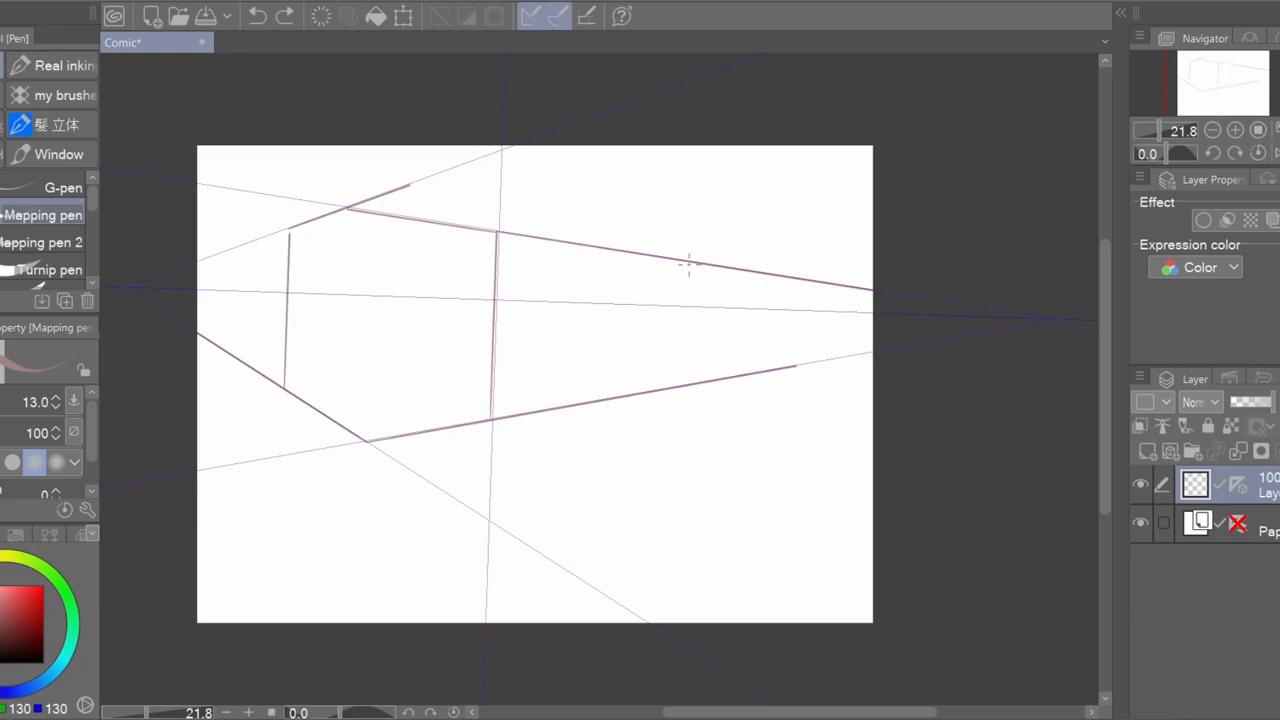
pyautogui.moveTo(664, 264); pyautogui.dragTo(664, 390)
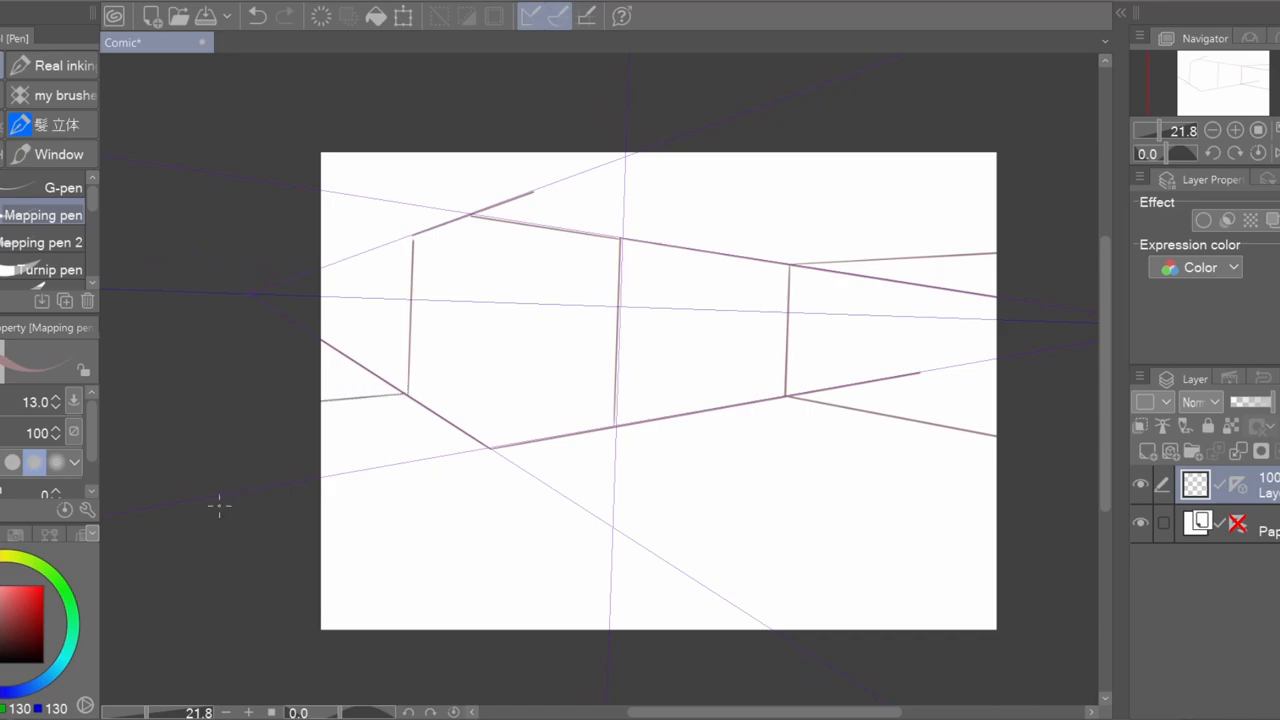
pyautogui.moveTo(718, 270); pyautogui.dragTo(718, 400)
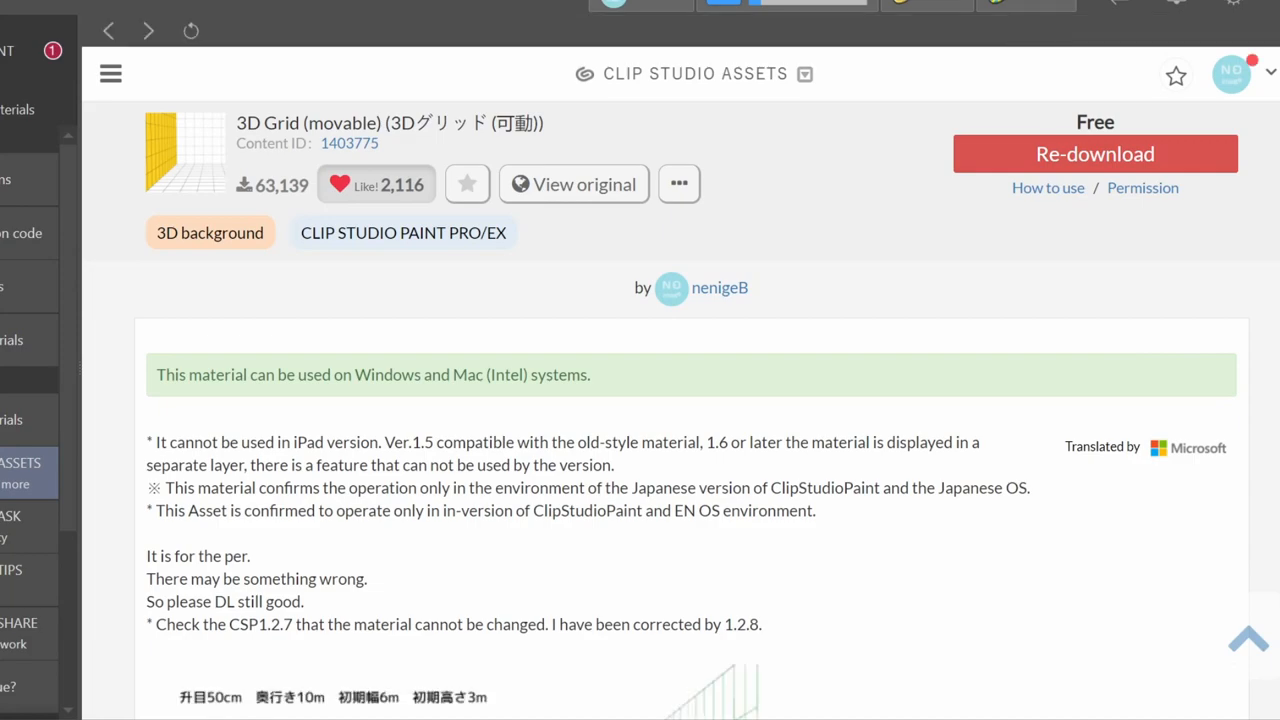
# Step: Scroll down the 3D Grid (movable) asset page to review its previews
pyautogui.scroll(-3)
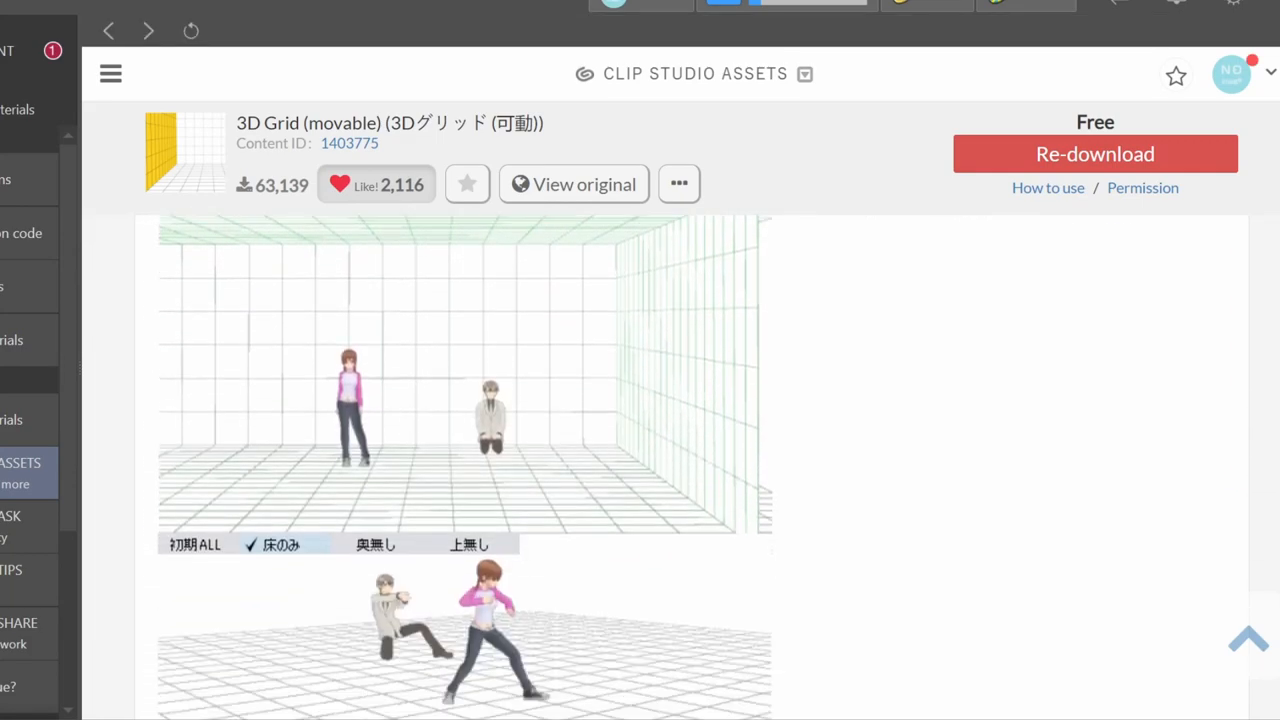
pyautogui.scroll(-3)
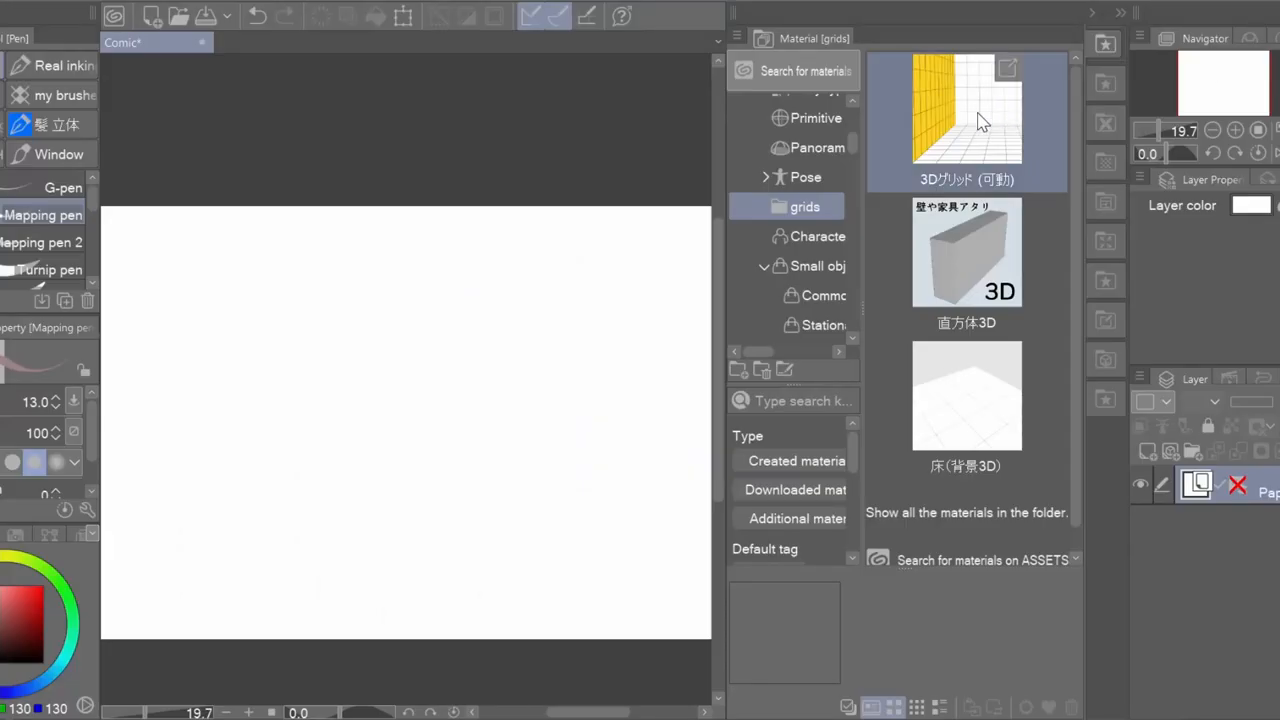
# Step: Drag the movable 3D grid material from the Material palette onto the canvas
pyautogui.moveTo(966, 120); pyautogui.dragTo(340, 420)
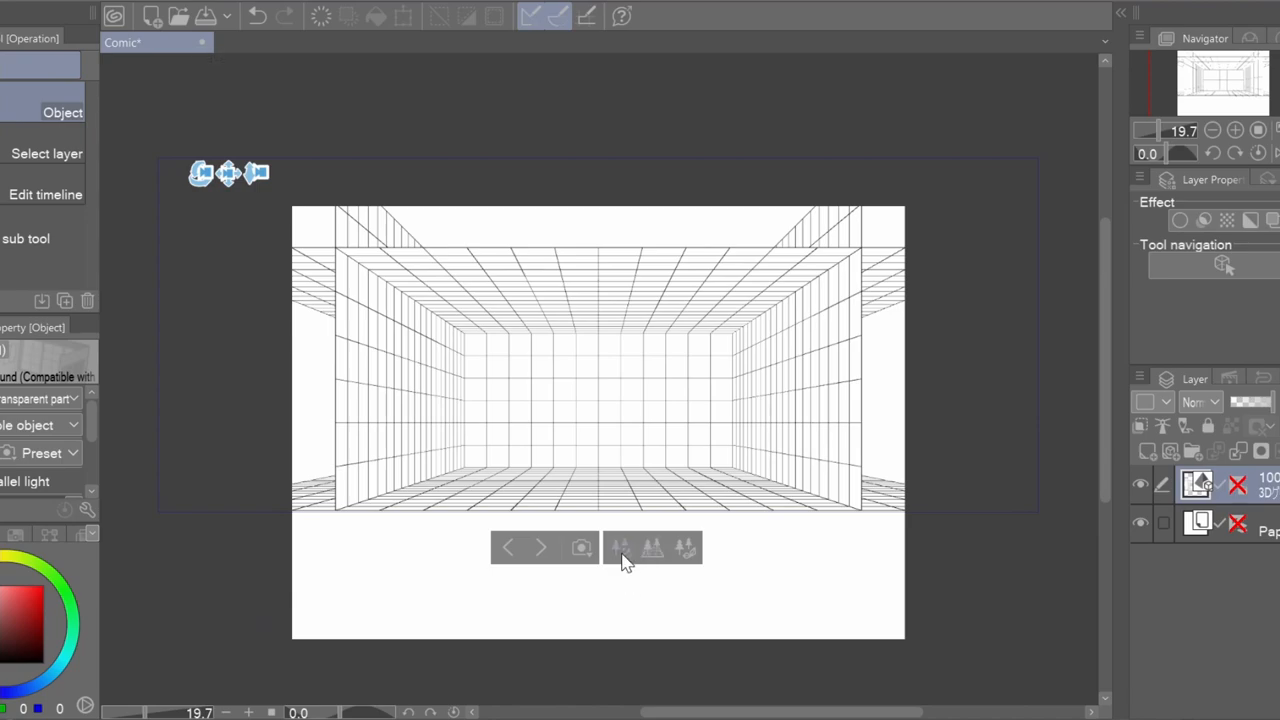
# Step: Choose a grid room layout preset with fewer walls from the object launcher
pyautogui.click(618, 552)
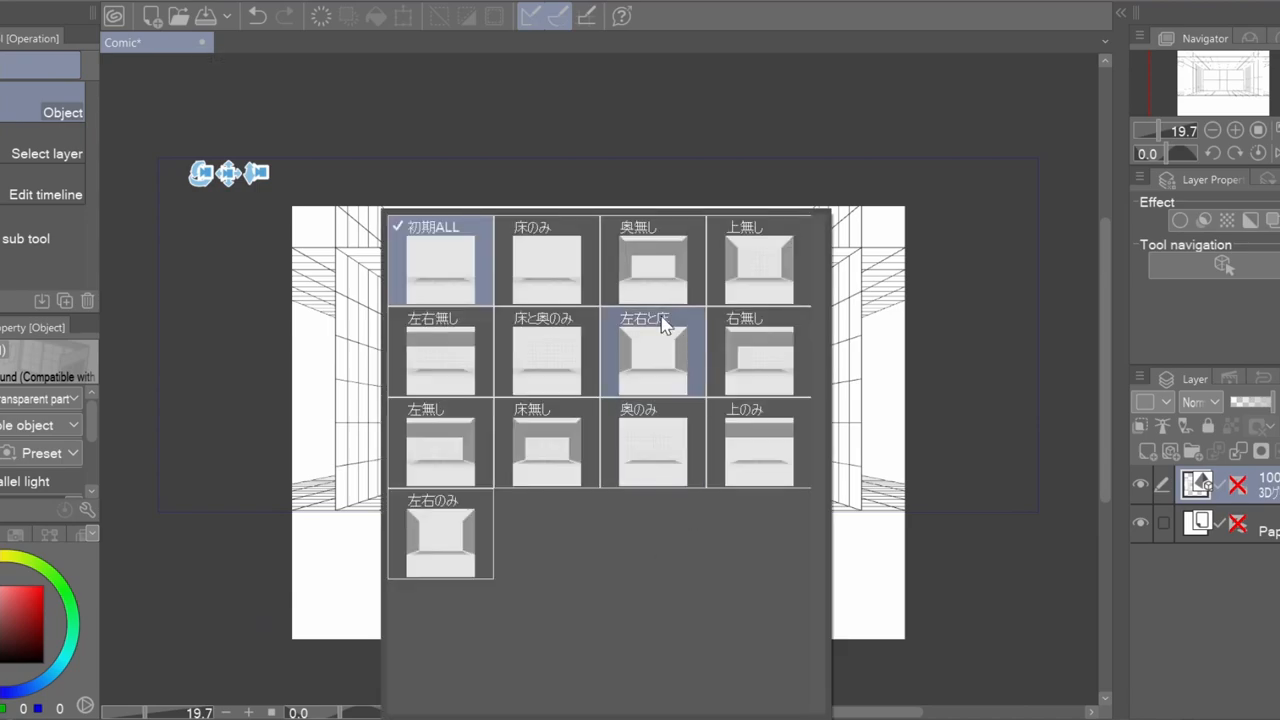
pyautogui.click(542, 260)
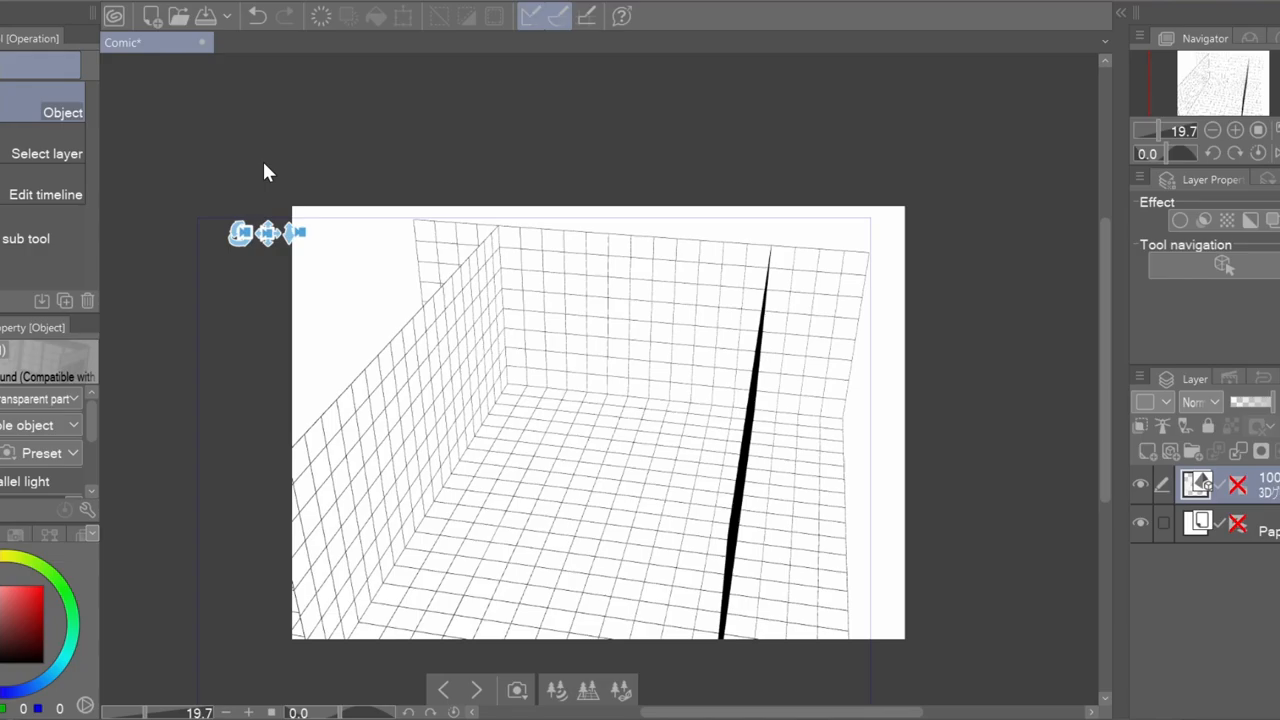
pyautogui.moveTo(502, 412)
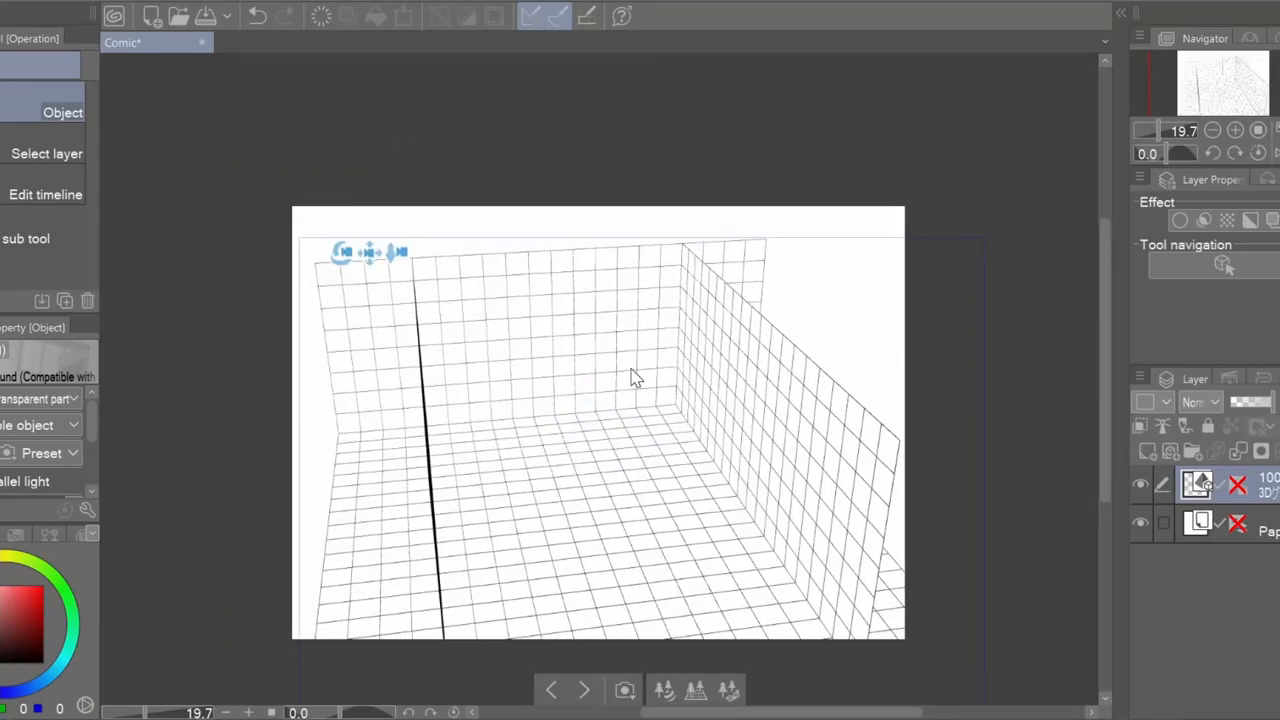
pyautogui.moveTo(608, 636)
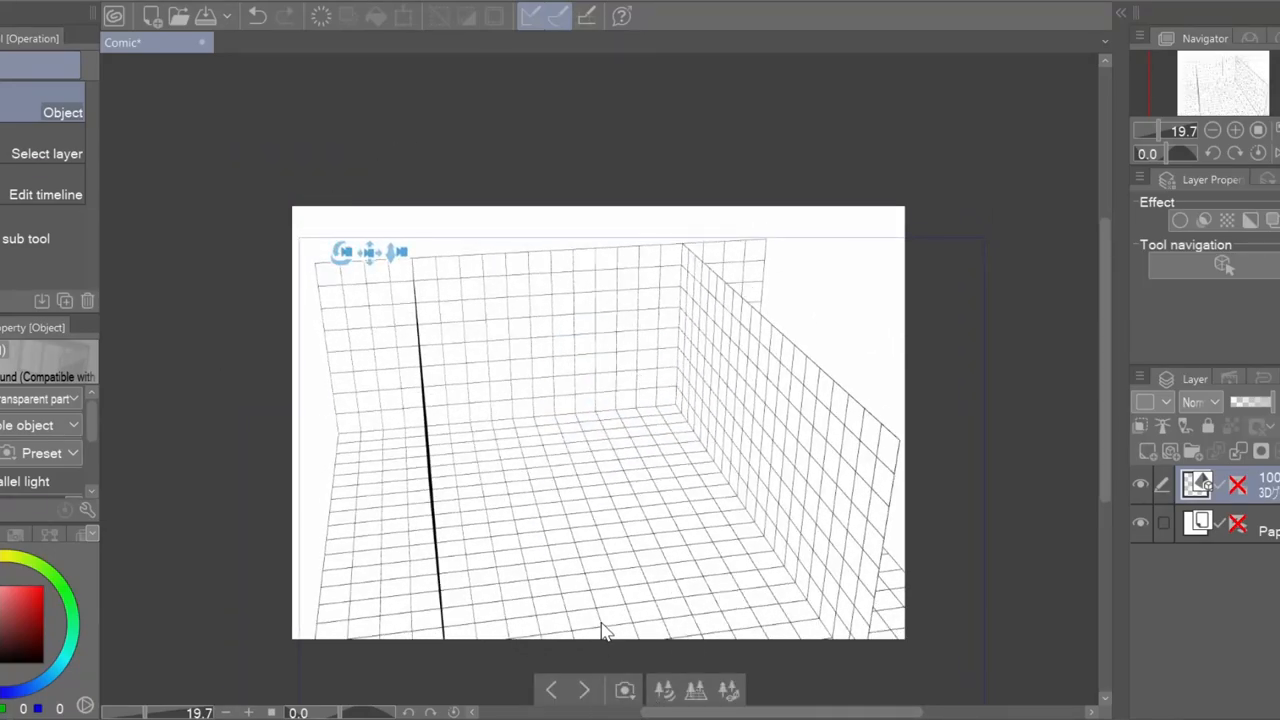
pyautogui.moveTo(1084, 36)
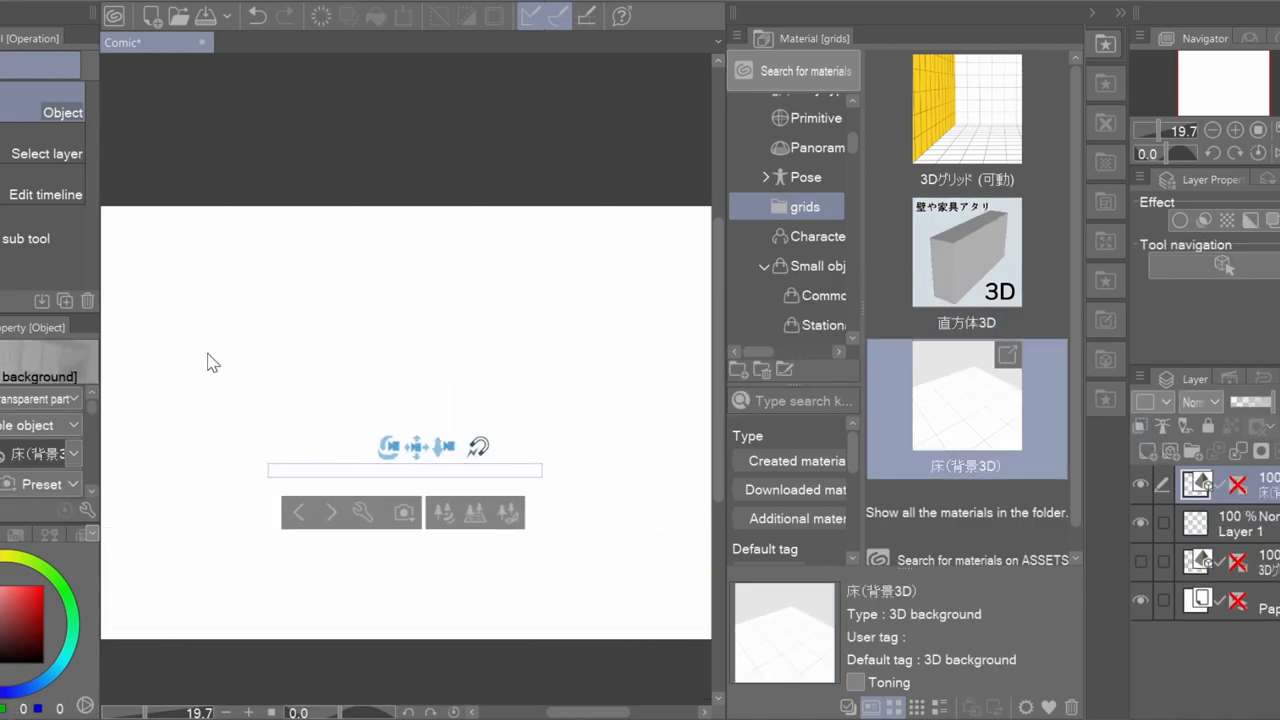
# Step: Add the flat 3D floor grid background material to the canvas
pyautogui.click(966, 250)
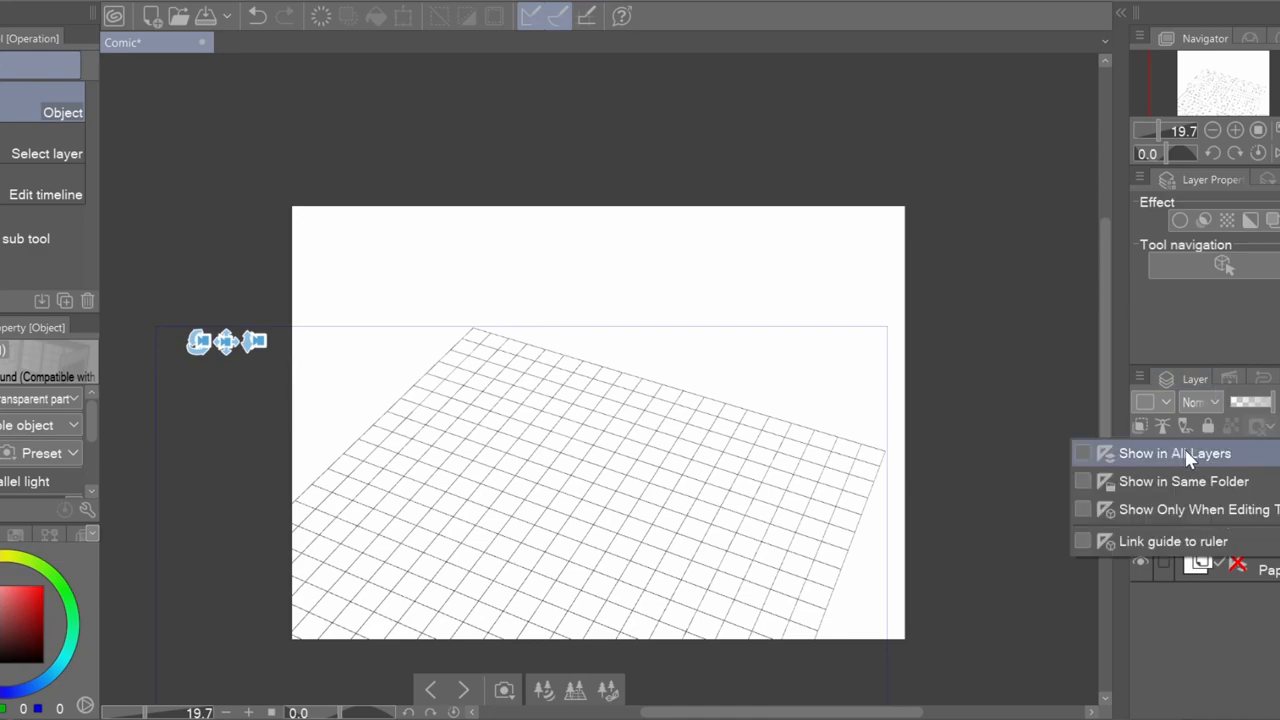
# Step: Show the floor's perspective ruler on all layers and rotate the 3D camera to the working angle
pyautogui.click(1184, 452)
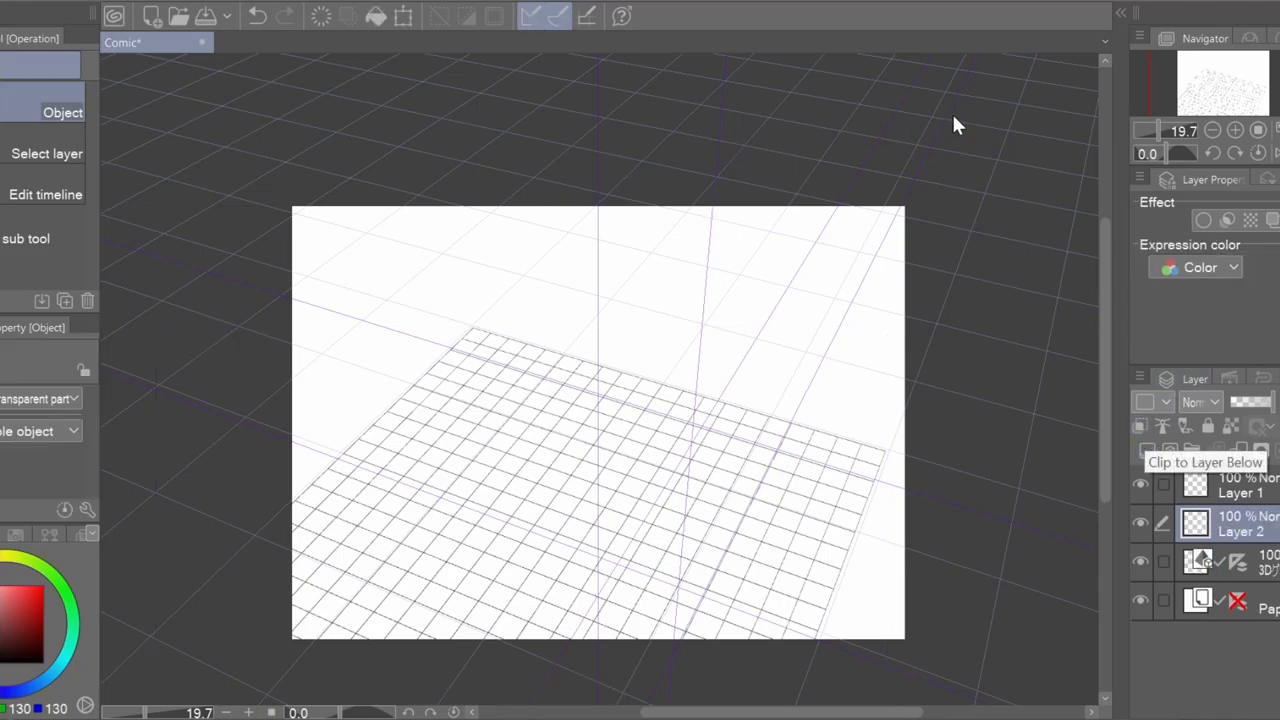
pyautogui.moveTo(1176, 130); pyautogui.dragTo(1144, 136)
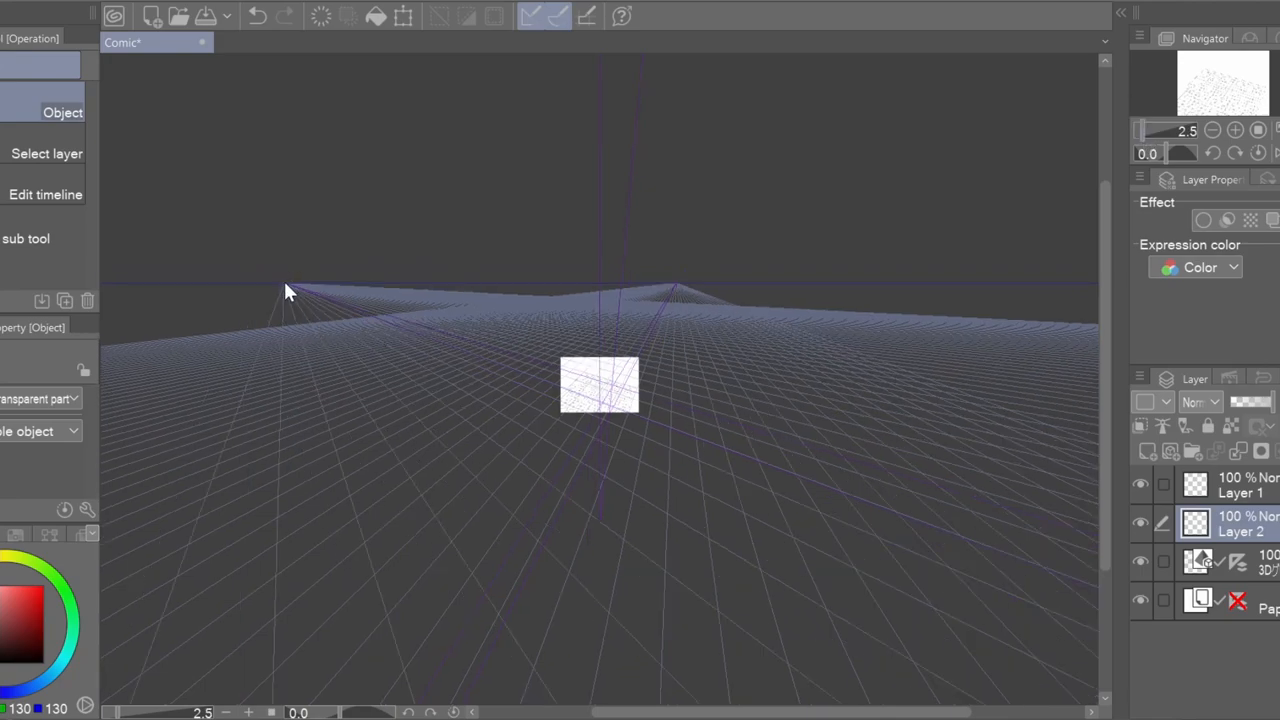
pyautogui.moveTo(672, 316)
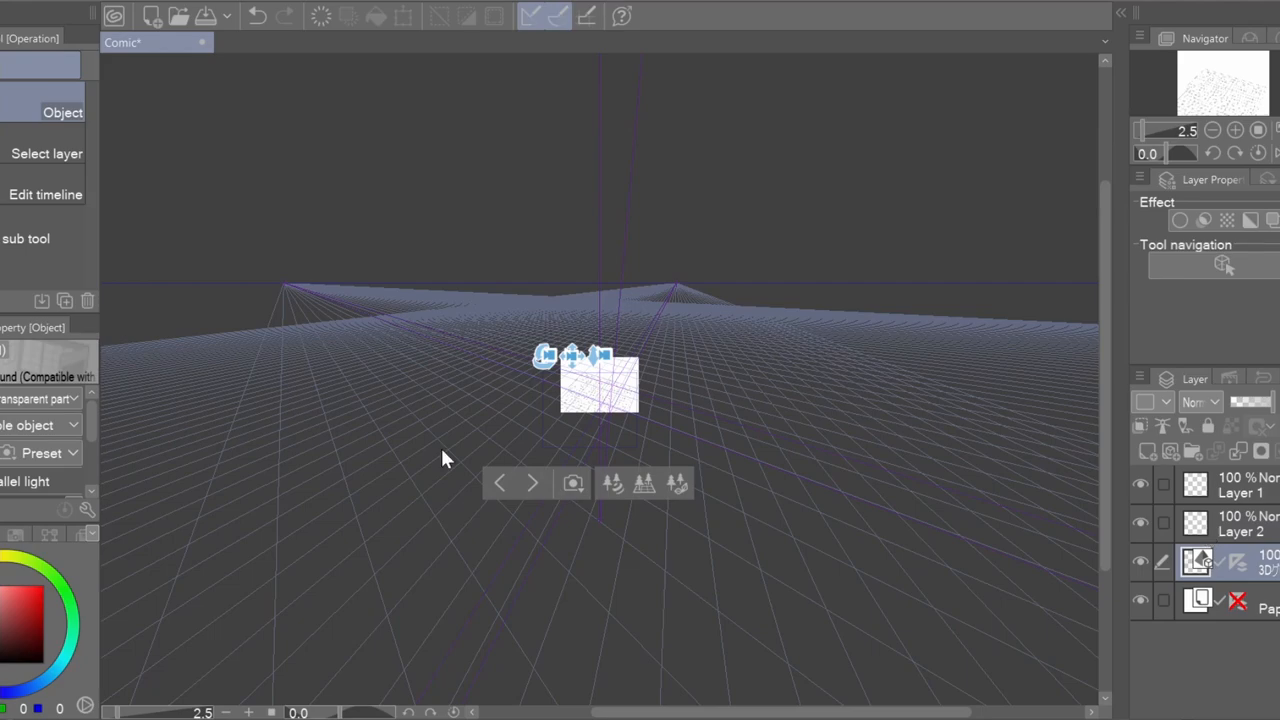
pyautogui.moveTo(684, 264)
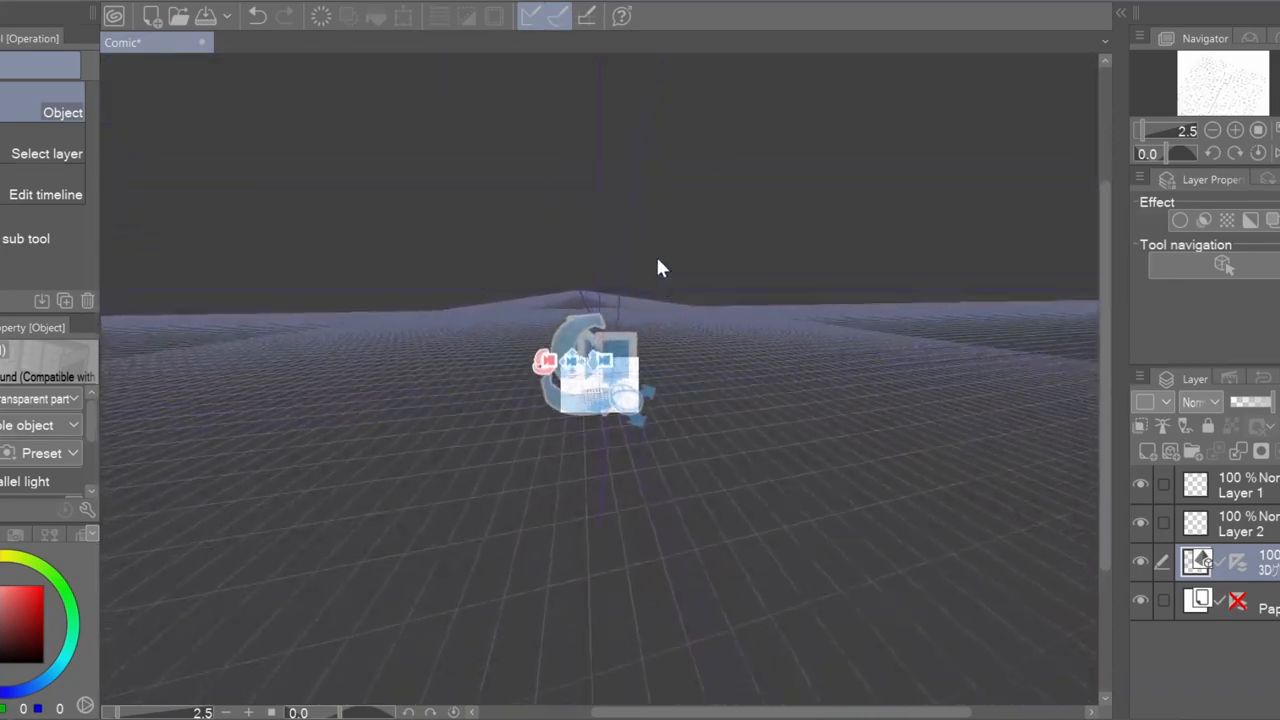
pyautogui.moveTo(660, 268); pyautogui.dragTo(600, 430)
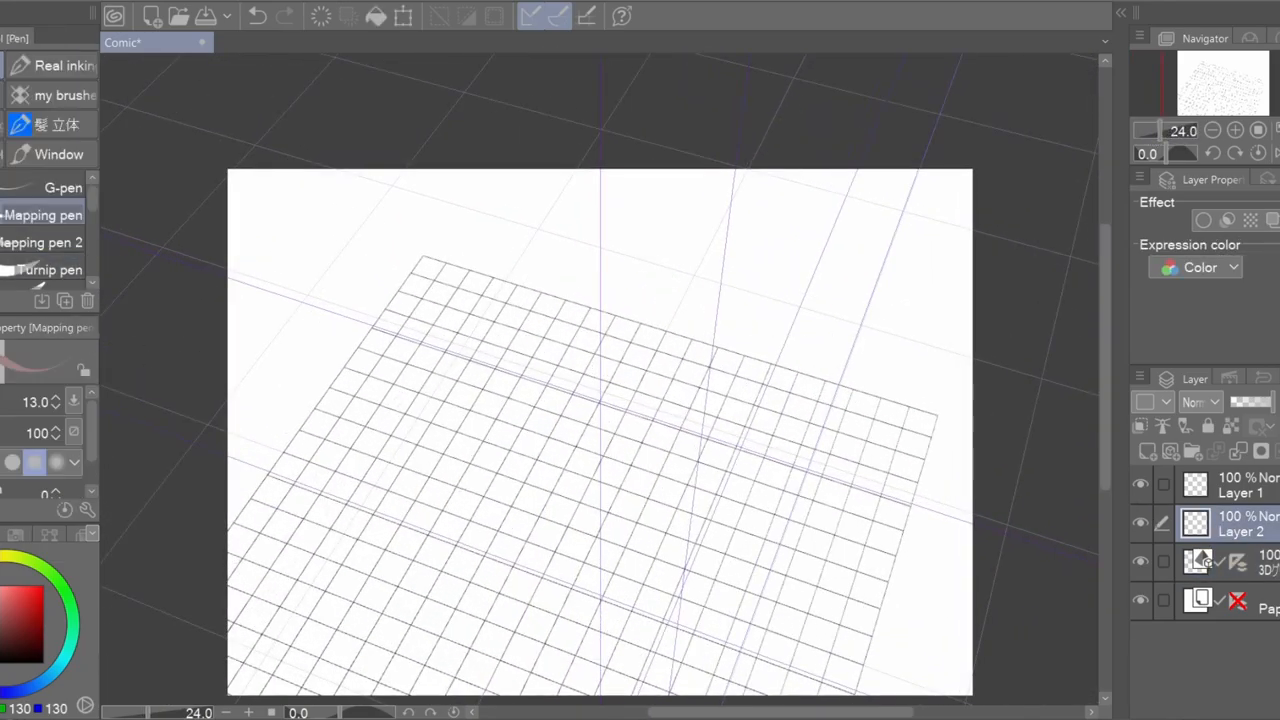
# Step: Draw ruler-snapped box outlines, a long table's edges and a room edge toward the vanishing point
pyautogui.moveTo(450, 340); pyautogui.dragTo(476, 300)
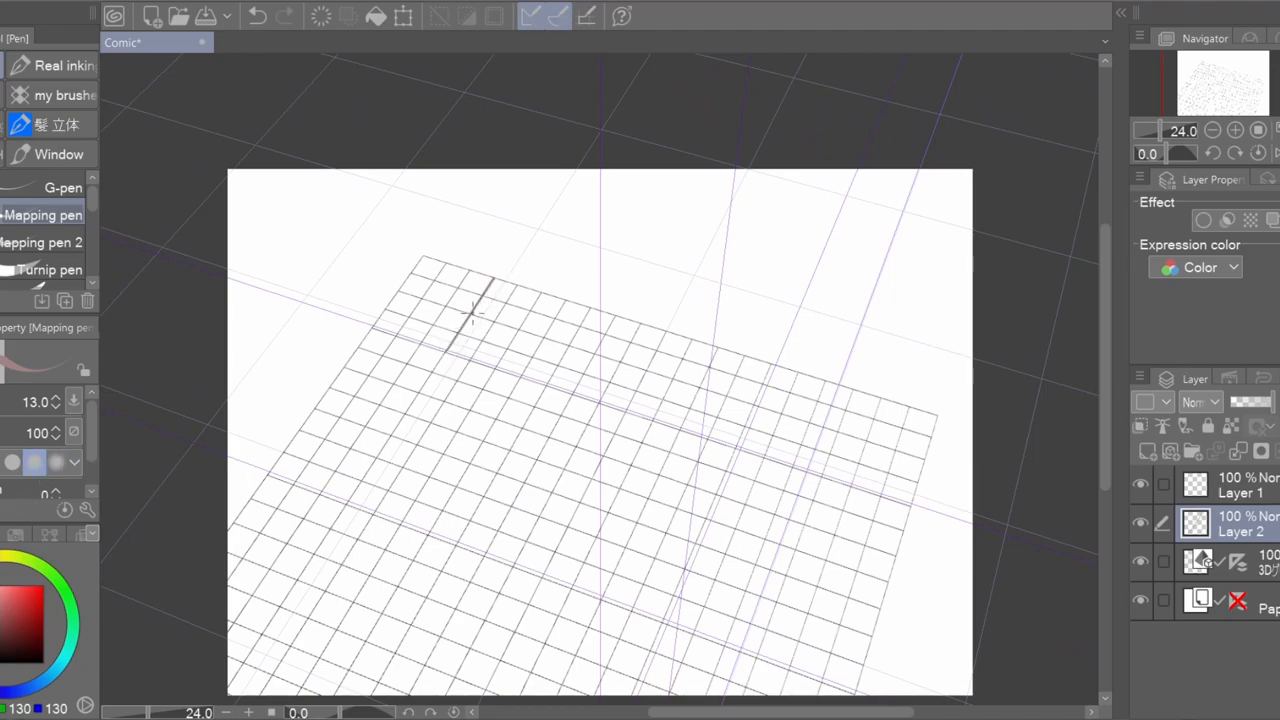
pyautogui.moveTo(476, 310); pyautogui.dragTo(584, 330)
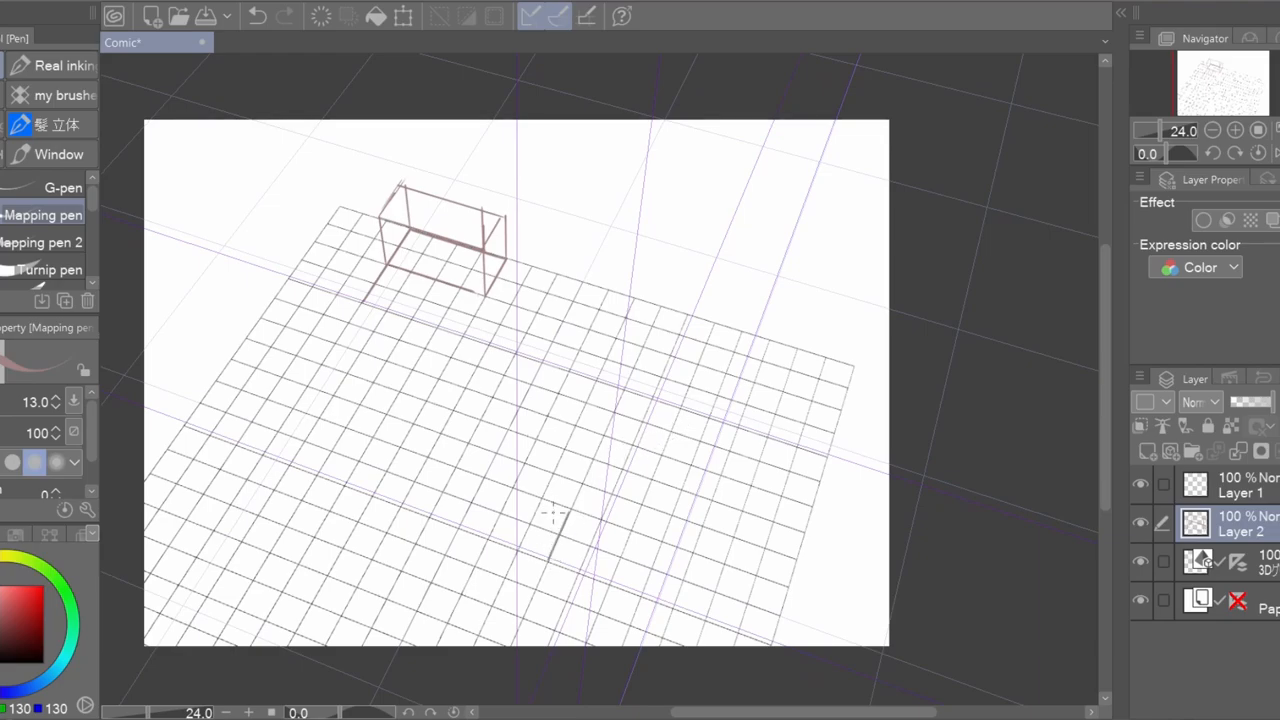
pyautogui.moveTo(580, 450); pyautogui.dragTo(548, 560)
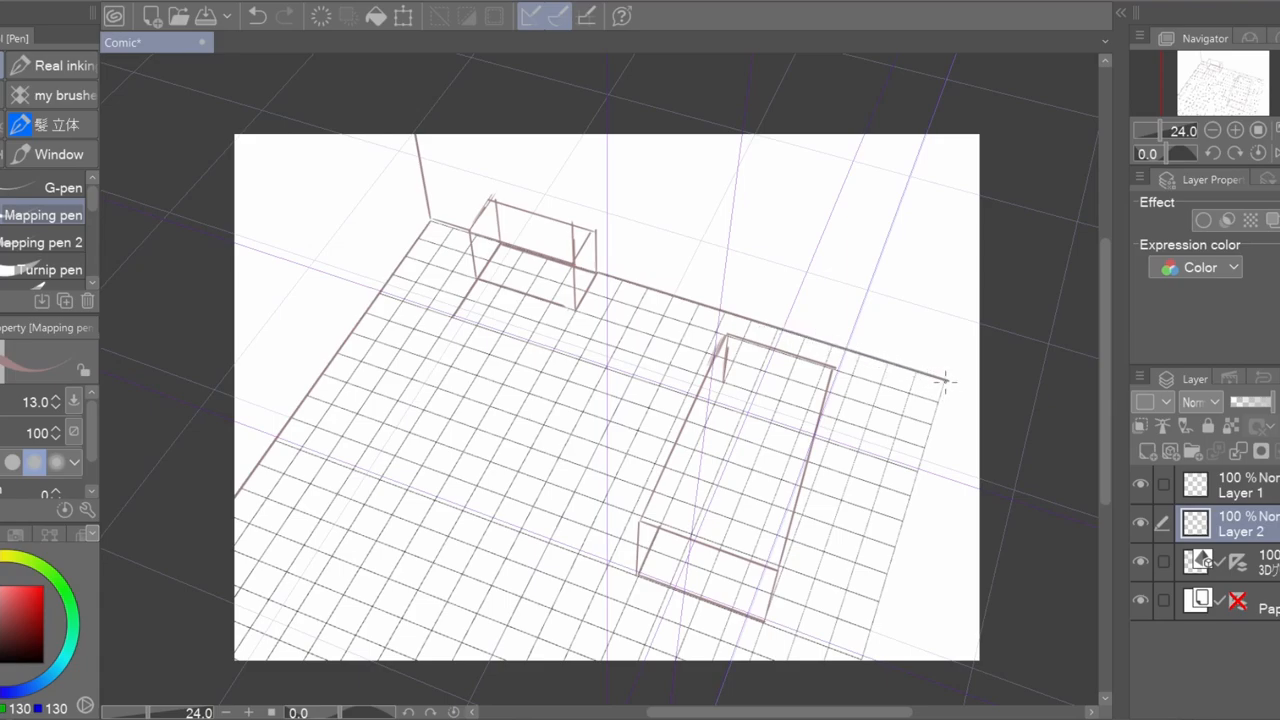
pyautogui.moveTo(944, 380); pyautogui.dragTo(970, 136)
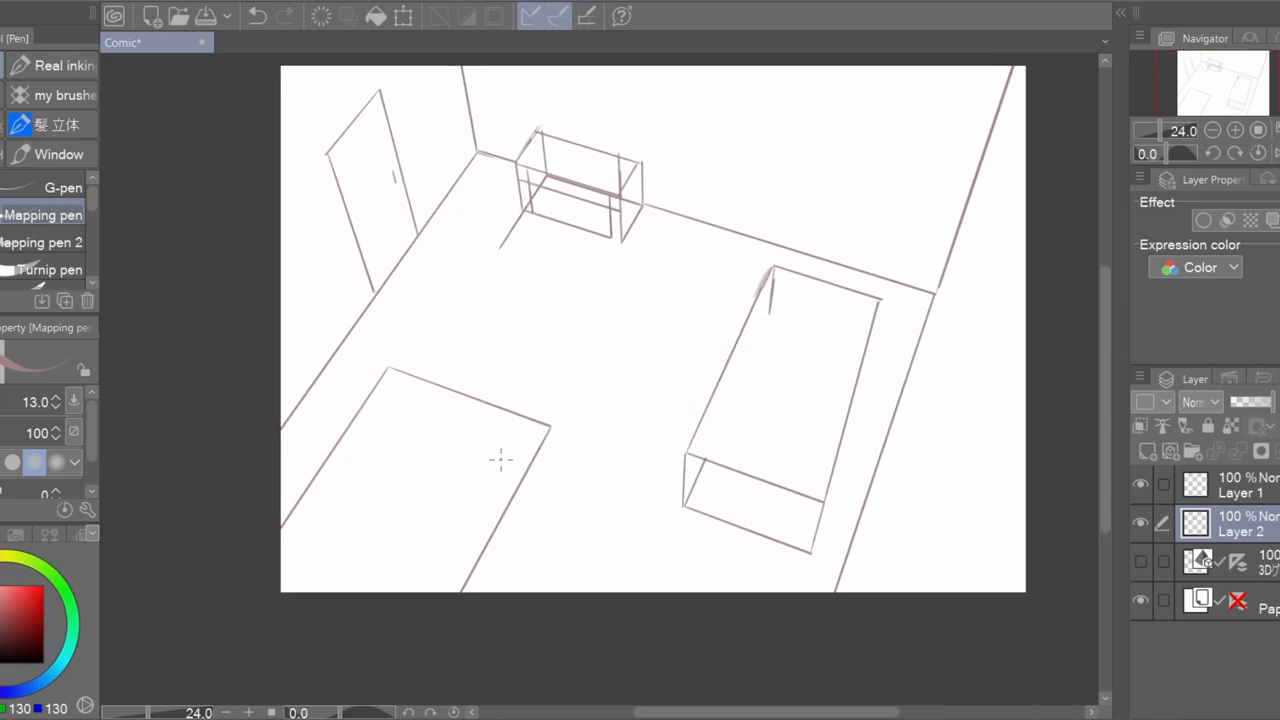
pyautogui.moveTo(696, 330)
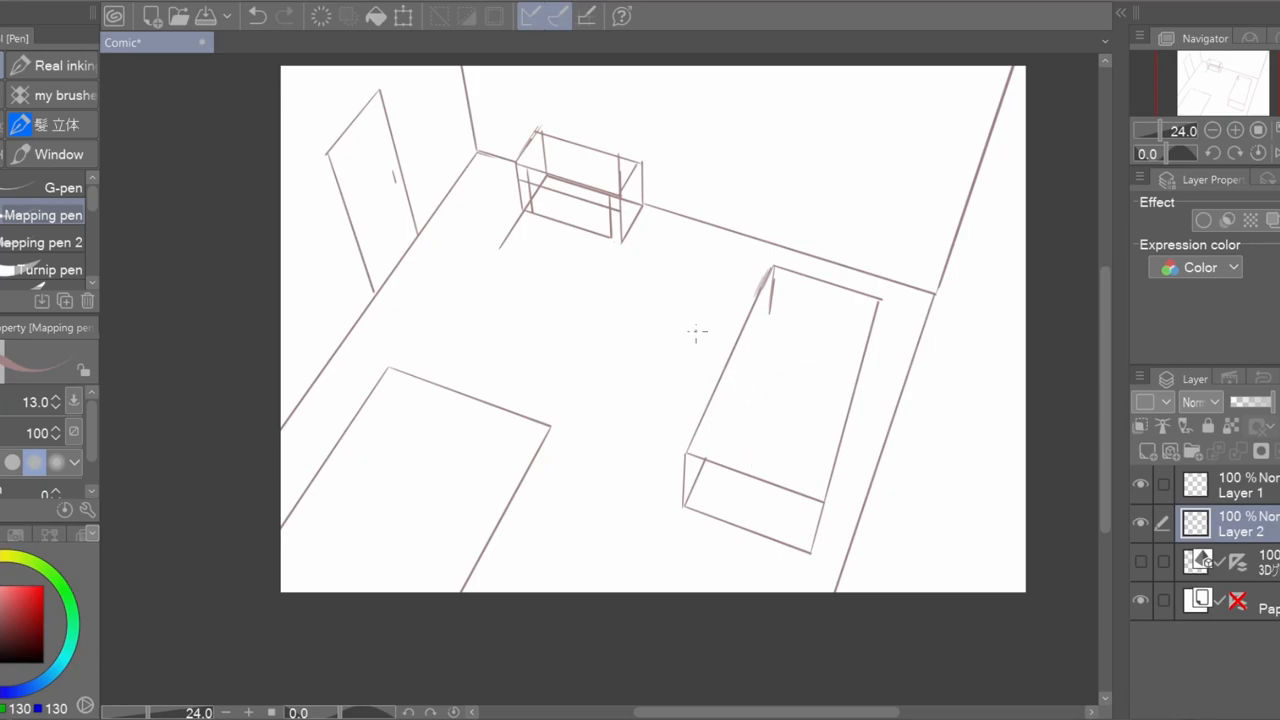
pyautogui.moveTo(790, 168)
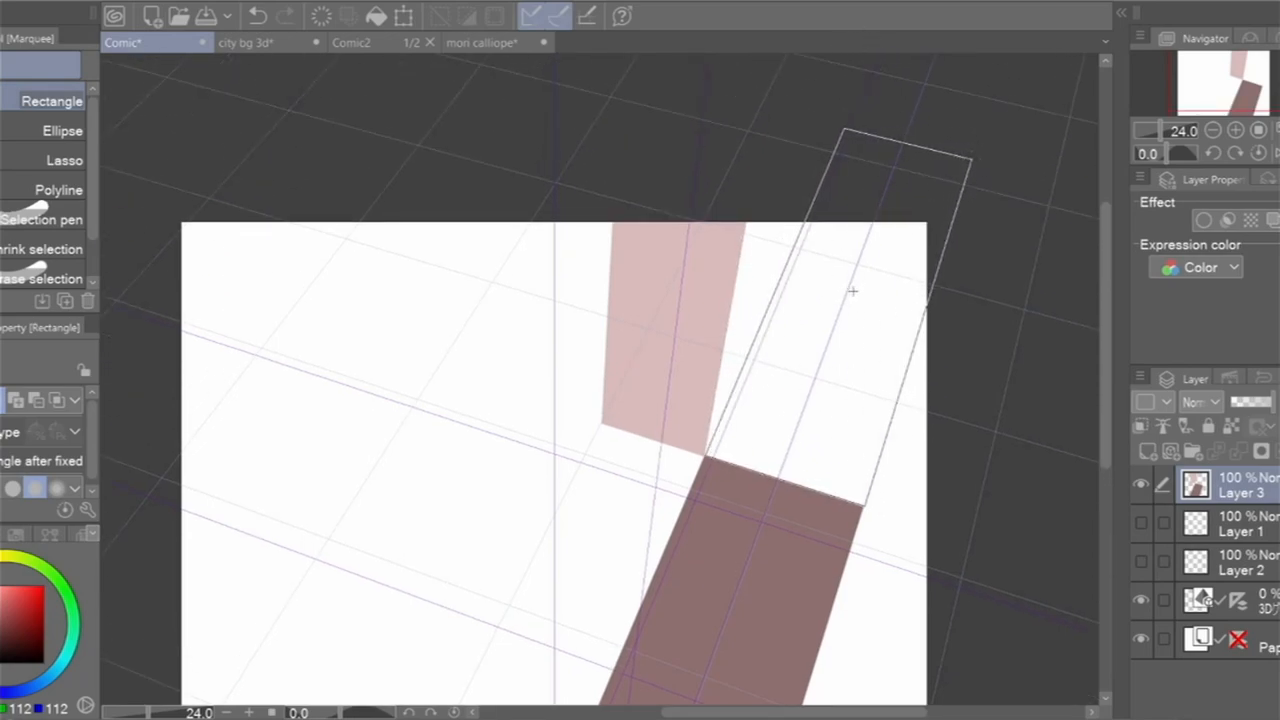
pyautogui.moveTo(880, 232)
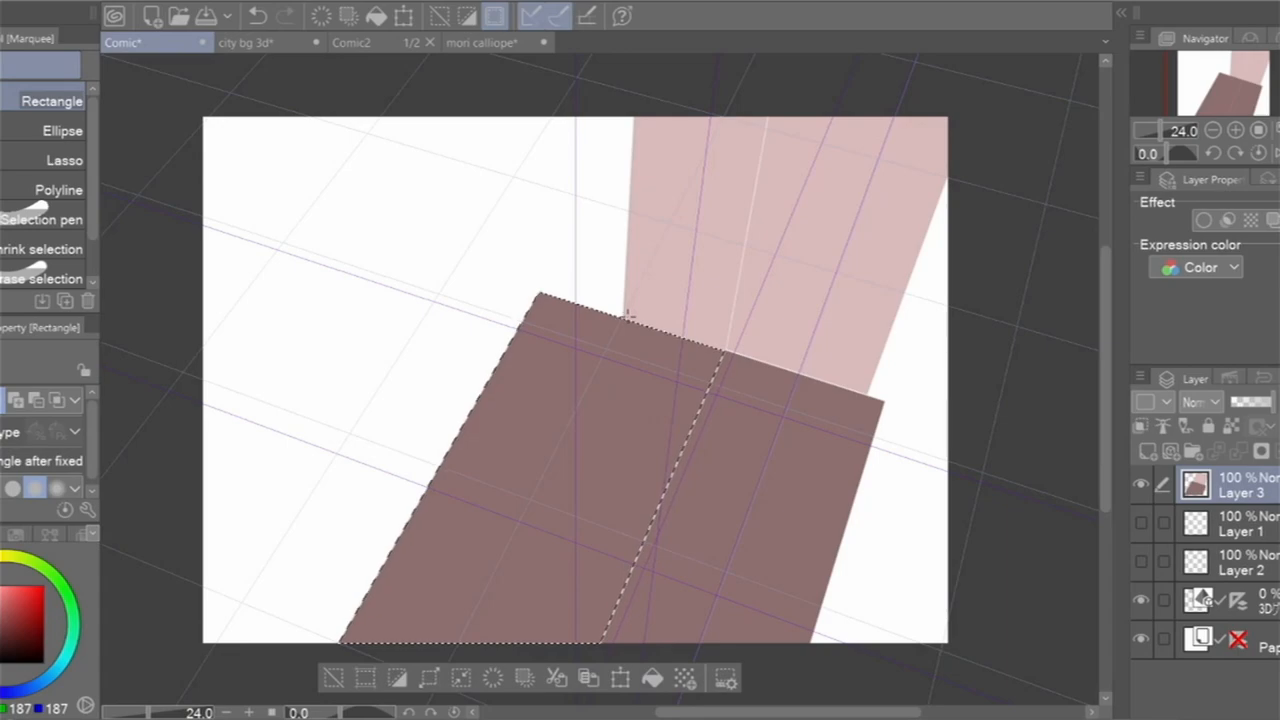
# Step: Mark out a wall area with a perspective rectangle selection for filling
pyautogui.moveTo(560, 120); pyautogui.dragTo(684, 300)
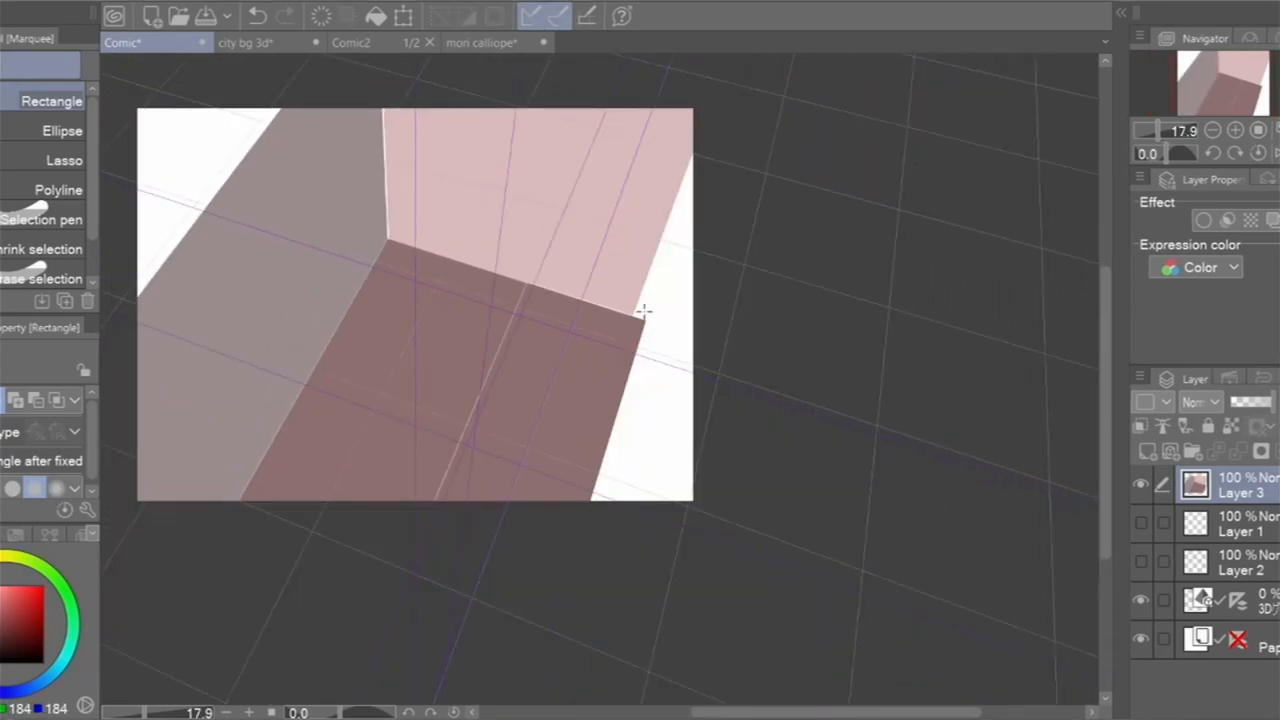
pyautogui.moveTo(644, 316)
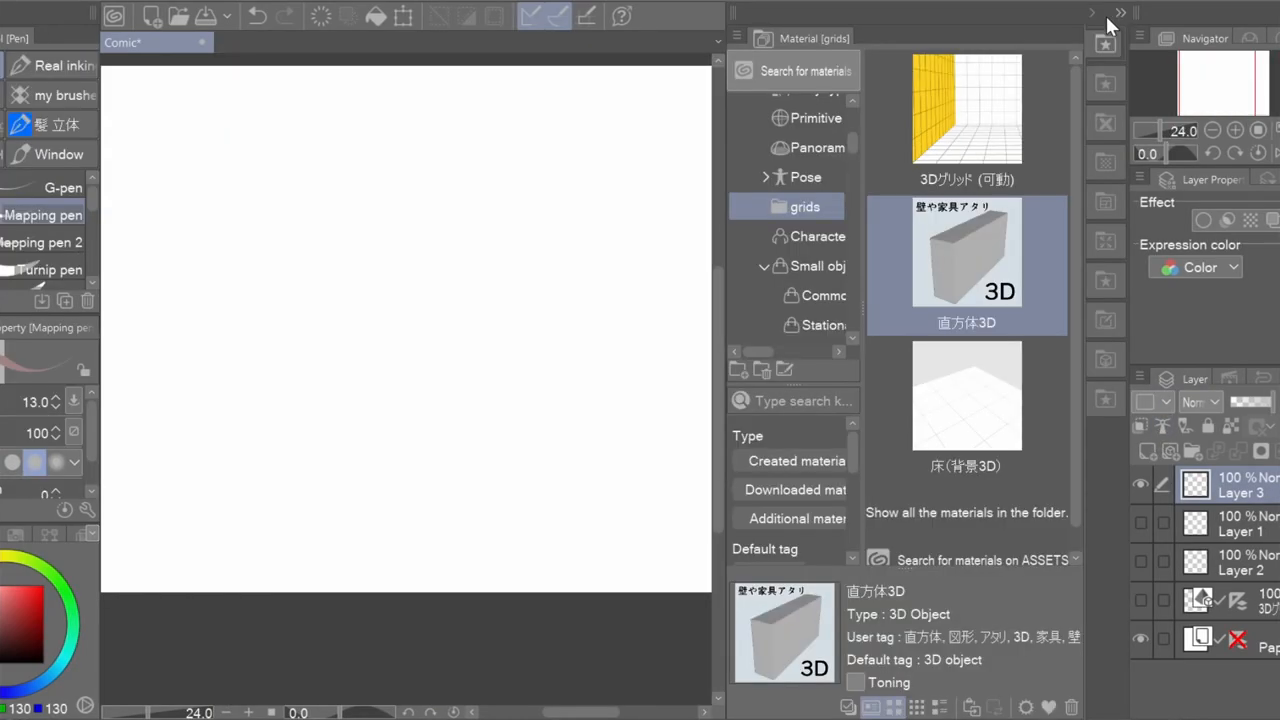
# Step: Add the Cube 3D material into the scene as the bar counter base
pyautogui.doubleClick(964, 396)
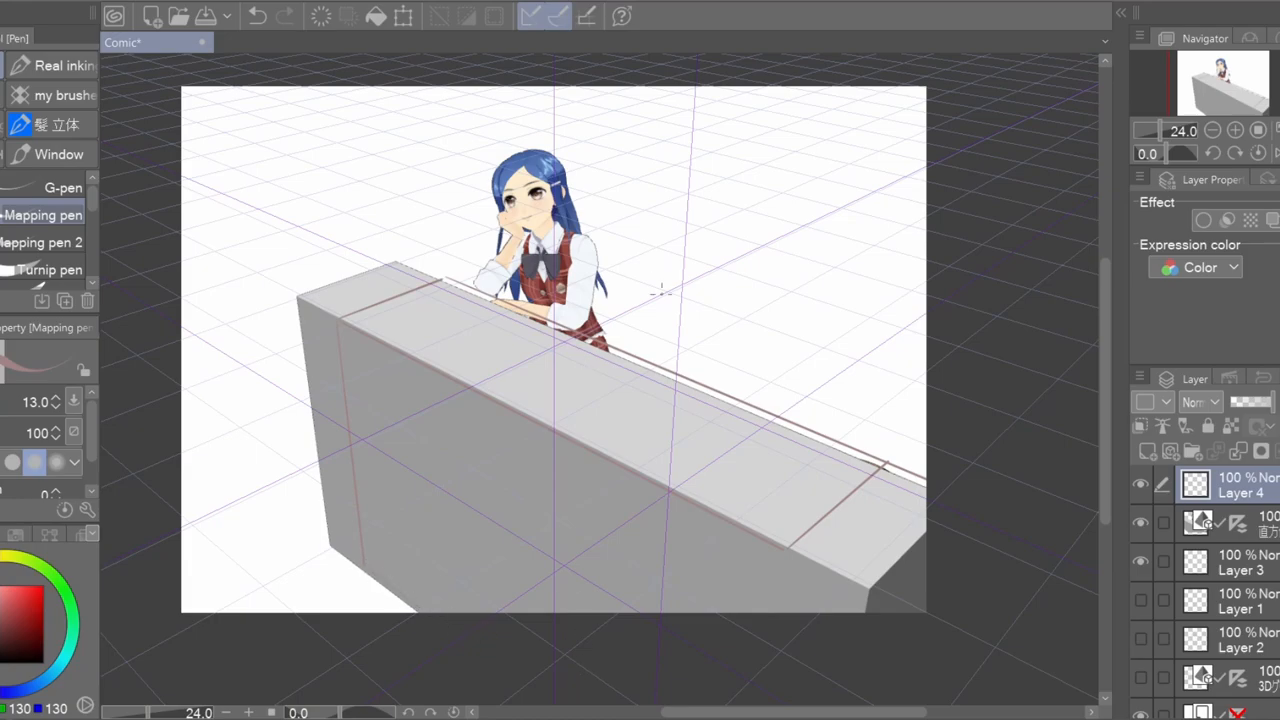
pyautogui.moveTo(840, 550)
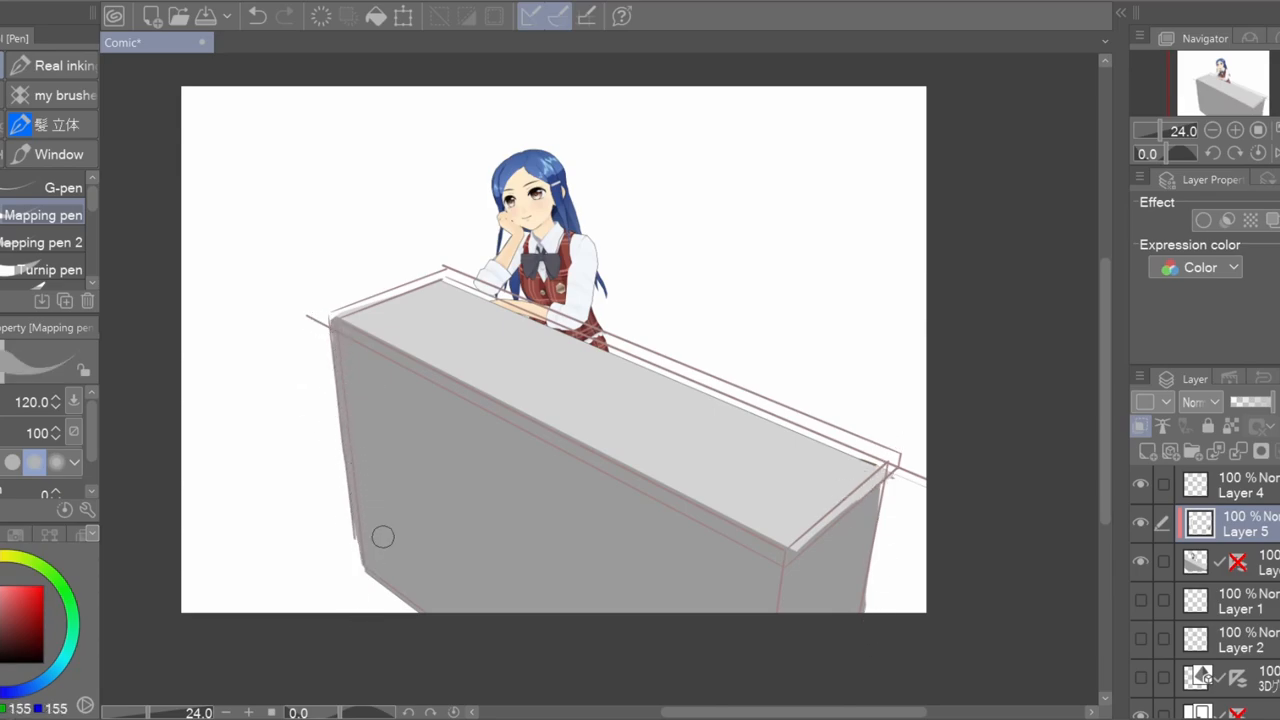
pyautogui.moveTo(722, 396)
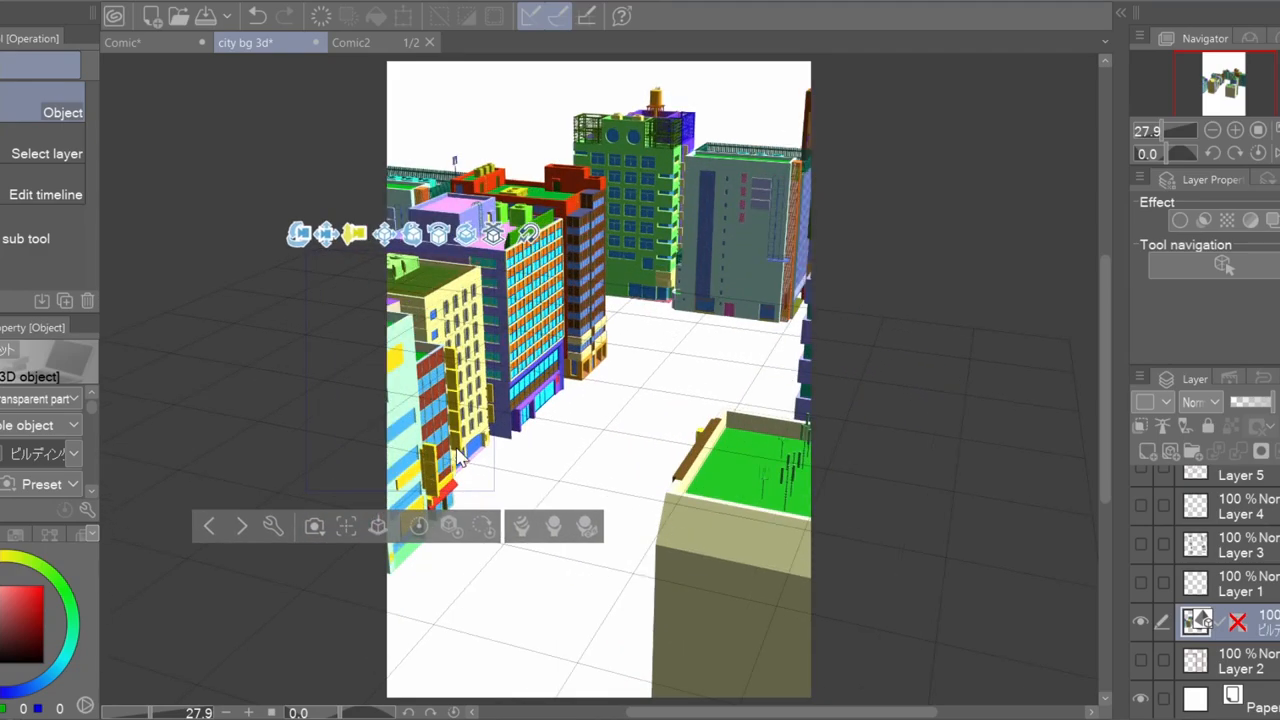
# Step: Adjust the camera angle on the 3D city to frame the buildings
pyautogui.moveTo(460, 460); pyautogui.dragTo(224, 230)
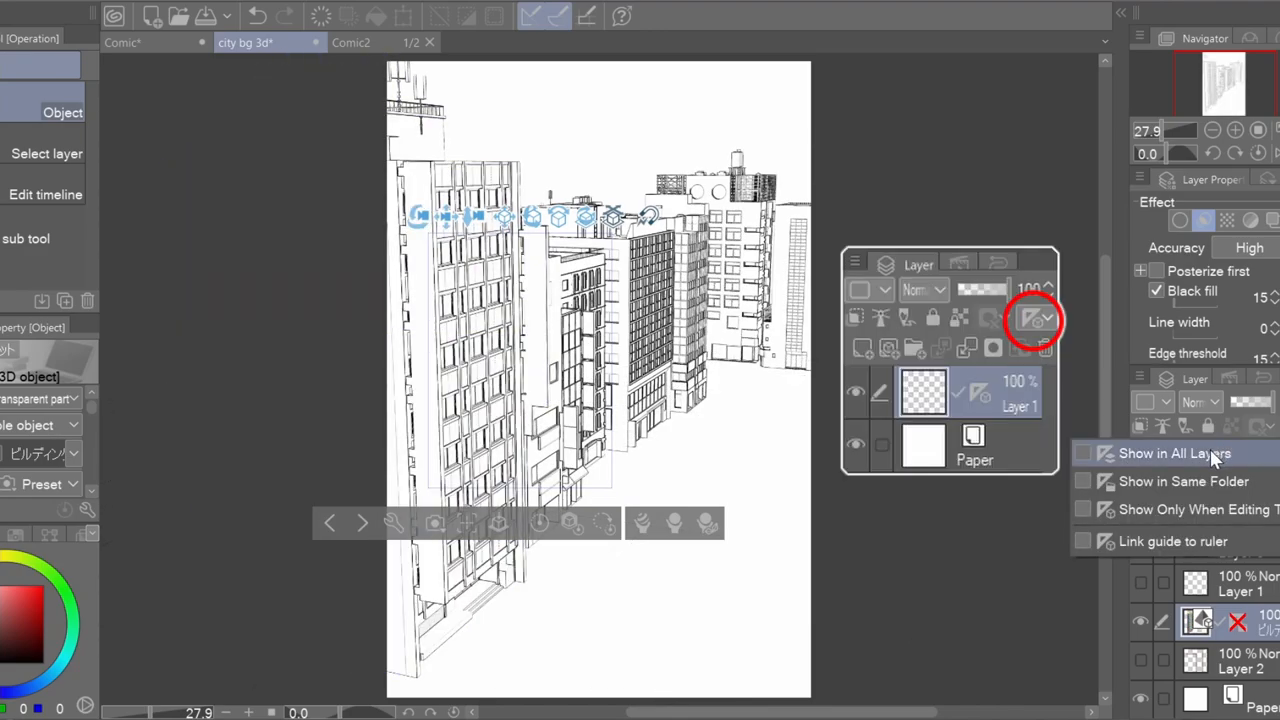
# Step: Make the line-art city's perspective ruler show on all layers
pyautogui.click(1184, 452)
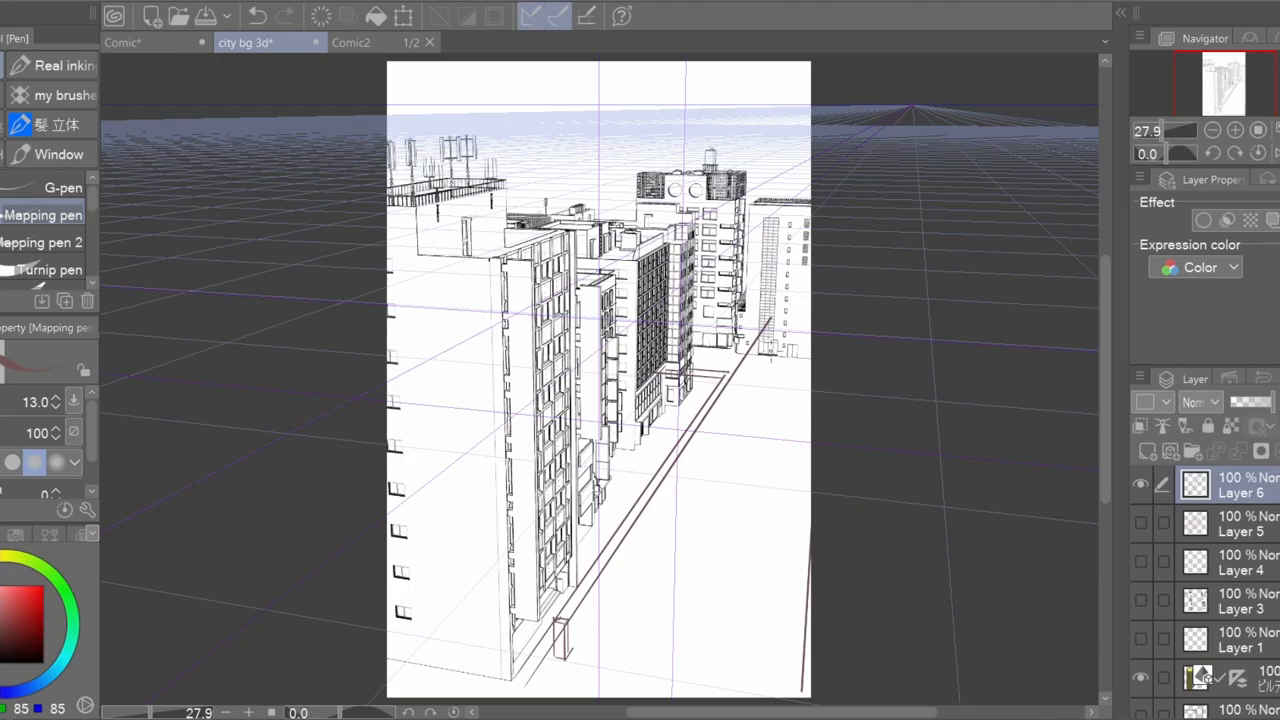
pyautogui.moveTo(832, 374)
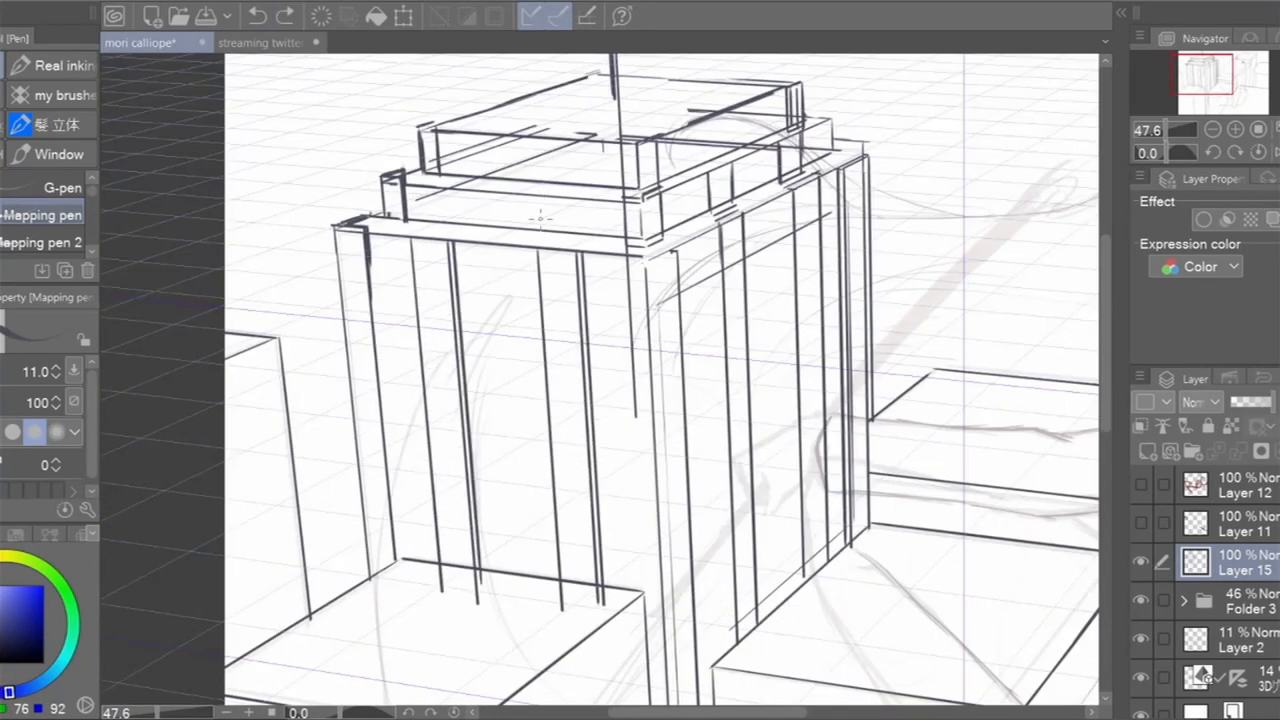
# Step: Ink another ruler-snapped vertical line down the building's side
pyautogui.moveTo(540, 220); pyautogui.dragTo(616, 512)
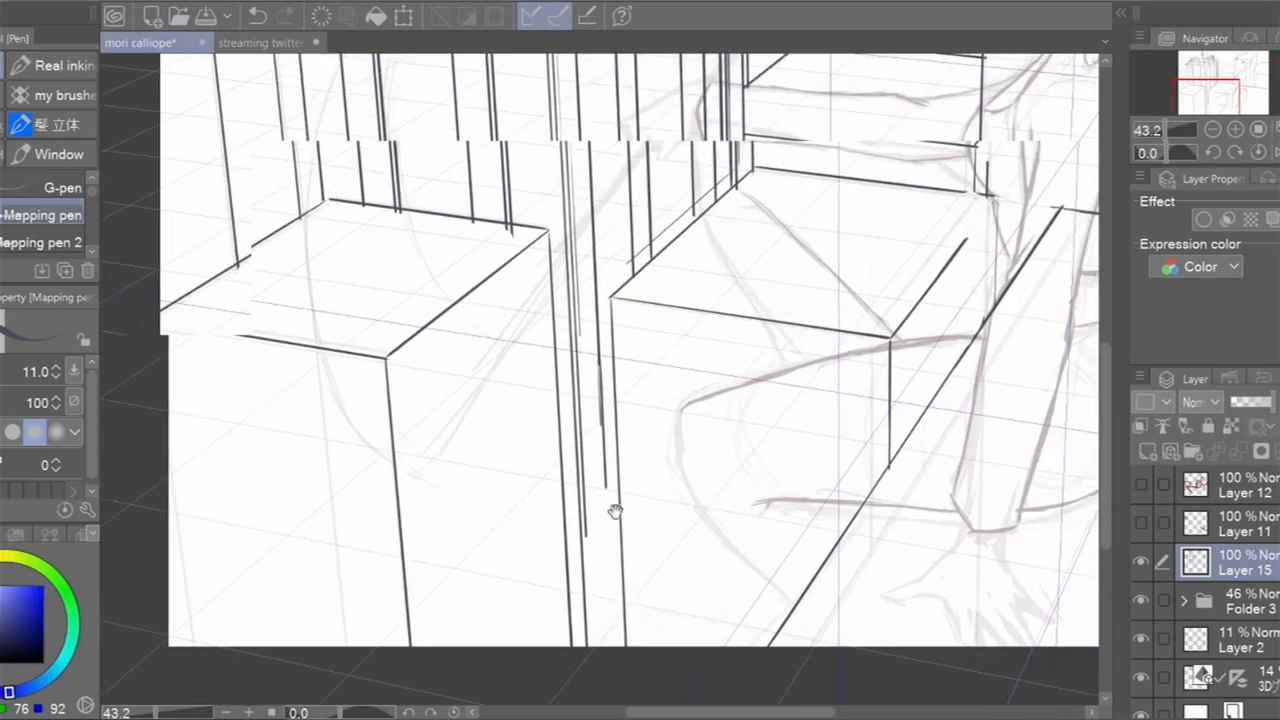